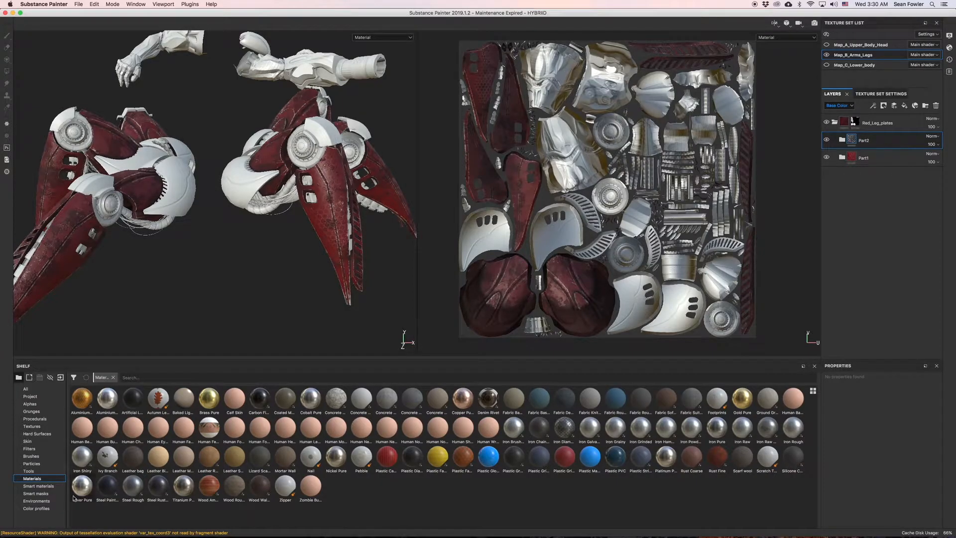
Show the smart materials in the shelf to bring in Plastic Glossy
{"action": "left_click", "coordinate": [36, 486]}
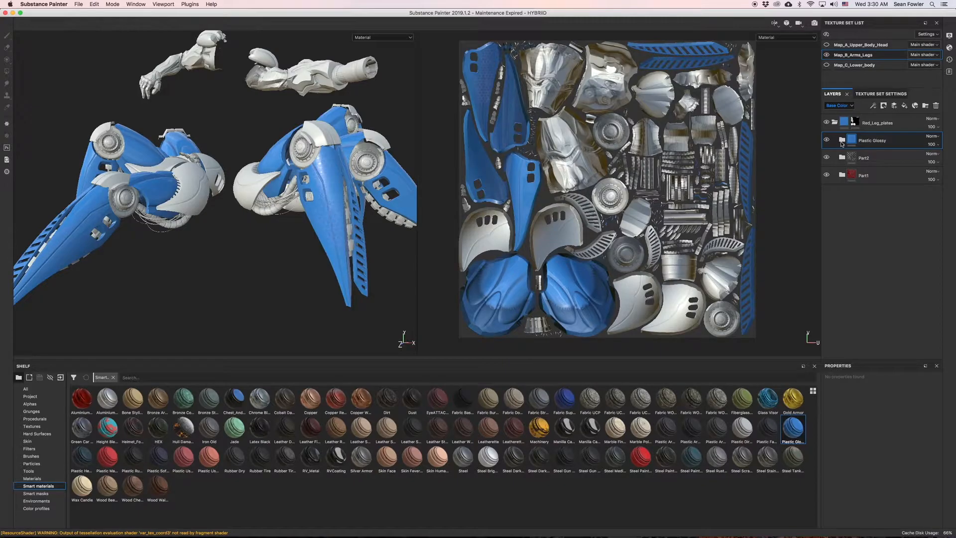
Expand Plastic Glossy and set the Plastic Base fill's Base Color to red
{"action": "left_click", "coordinate": [841, 141]}
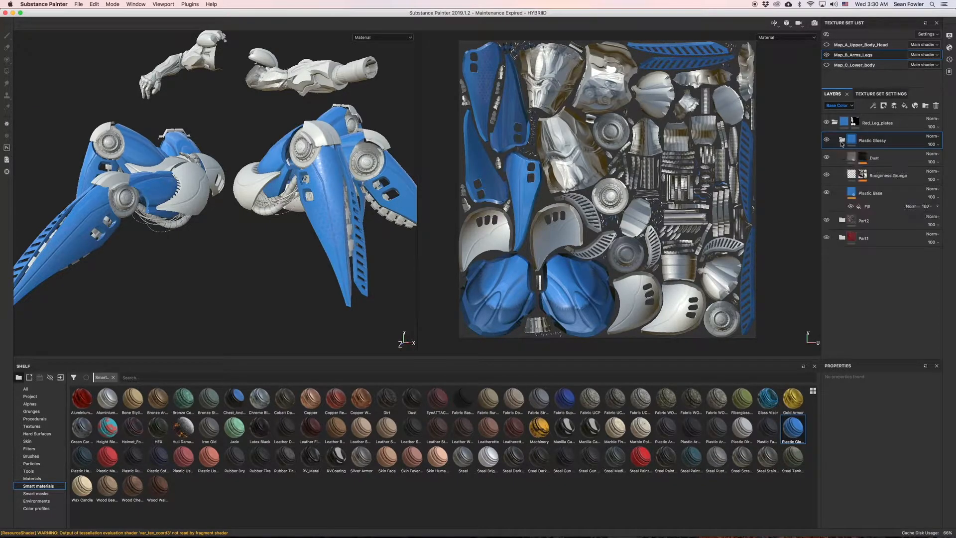
{"action": "left_click", "coordinate": [872, 140]}
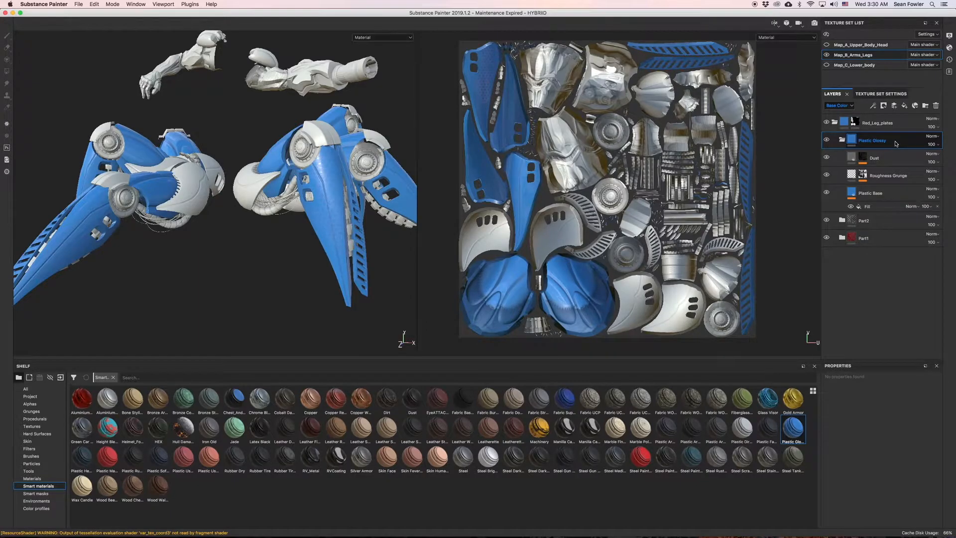
{"action": "left_click", "coordinate": [867, 206]}
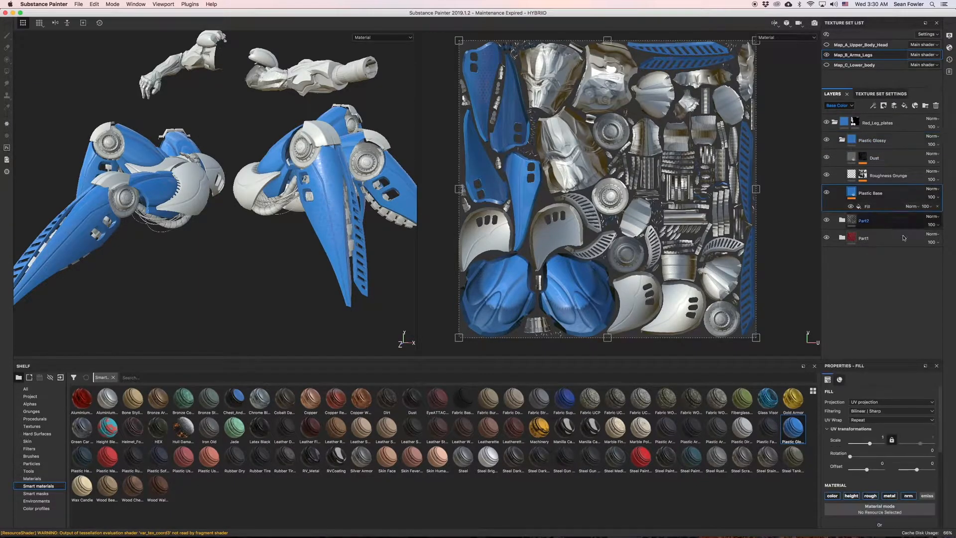
{"action": "mouse_move", "coordinate": [891, 307]}
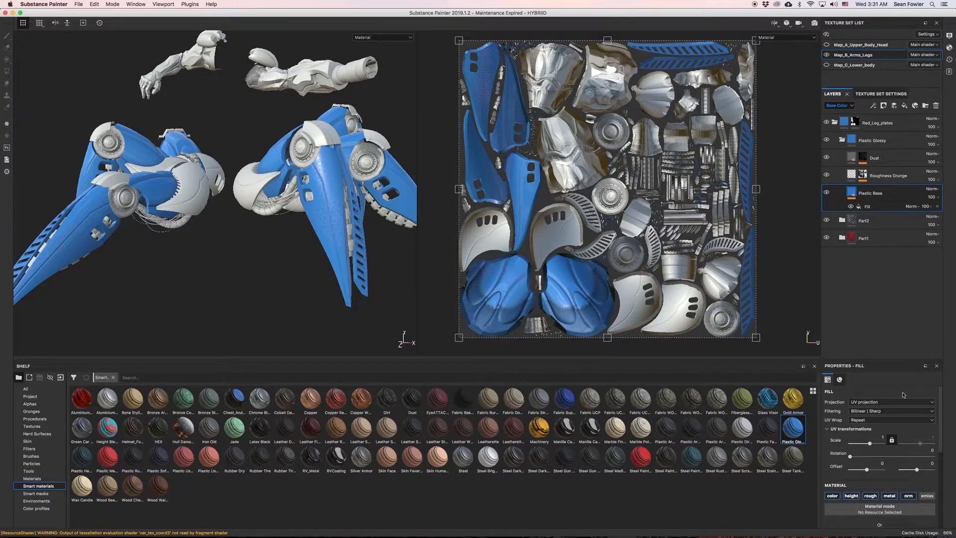
{"action": "left_click", "coordinate": [831, 494]}
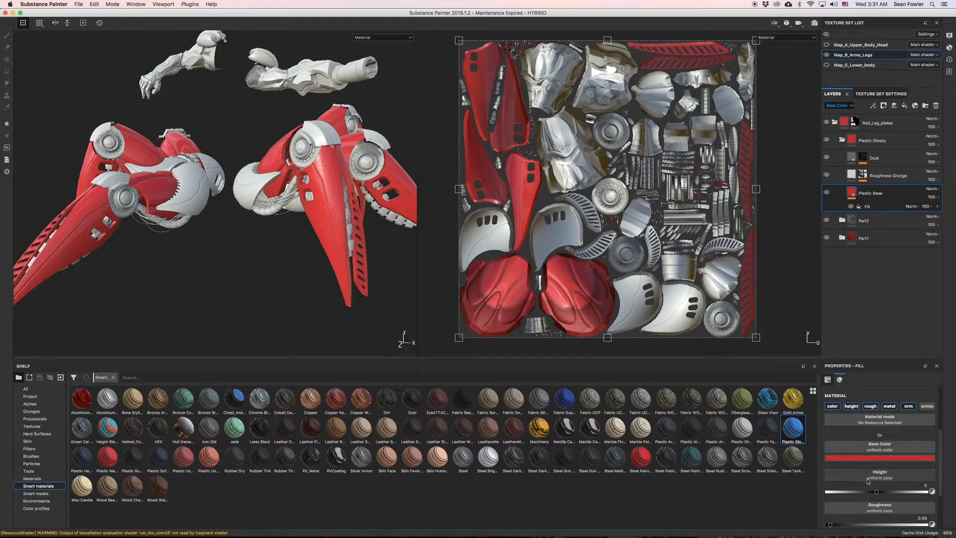
{"action": "left_click", "coordinate": [878, 456]}
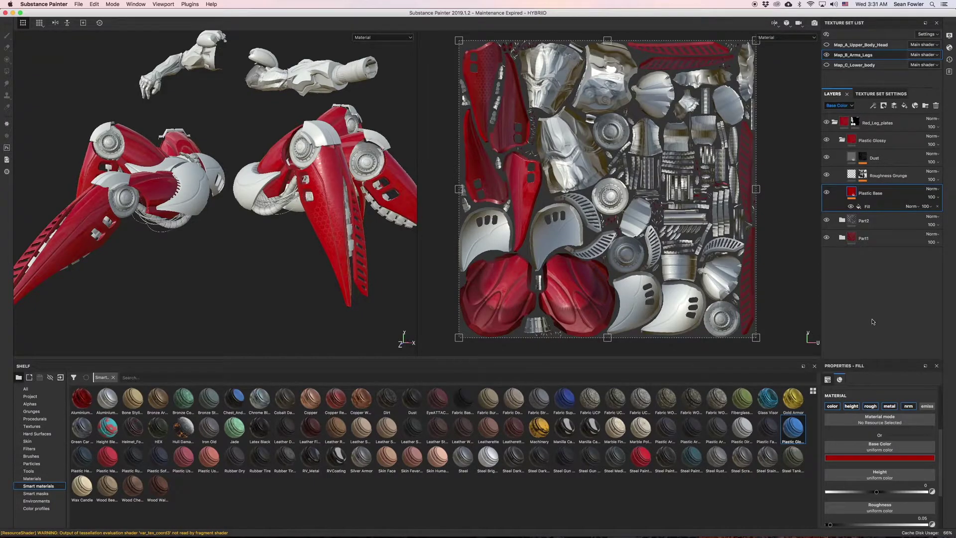
{"action": "left_click", "coordinate": [872, 140]}
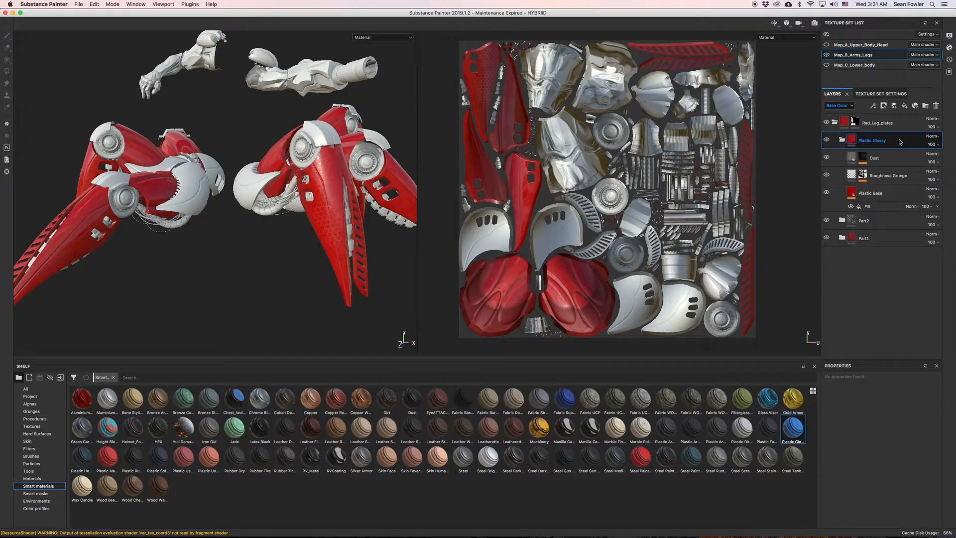
Lower the Plastic Glossy group's opacity to 34 and Plastic Base's to 41
{"action": "left_click", "coordinate": [932, 145]}
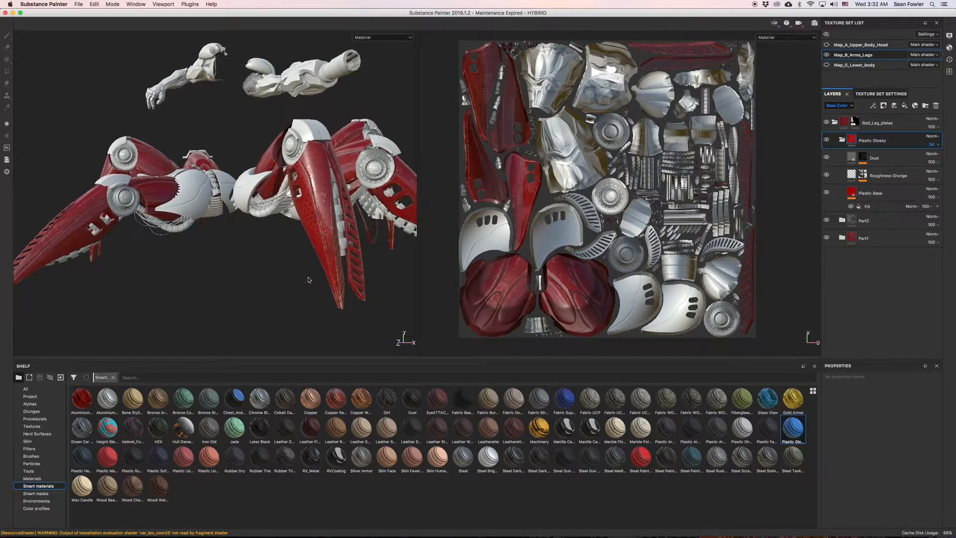
{"action": "left_click", "coordinate": [870, 197]}
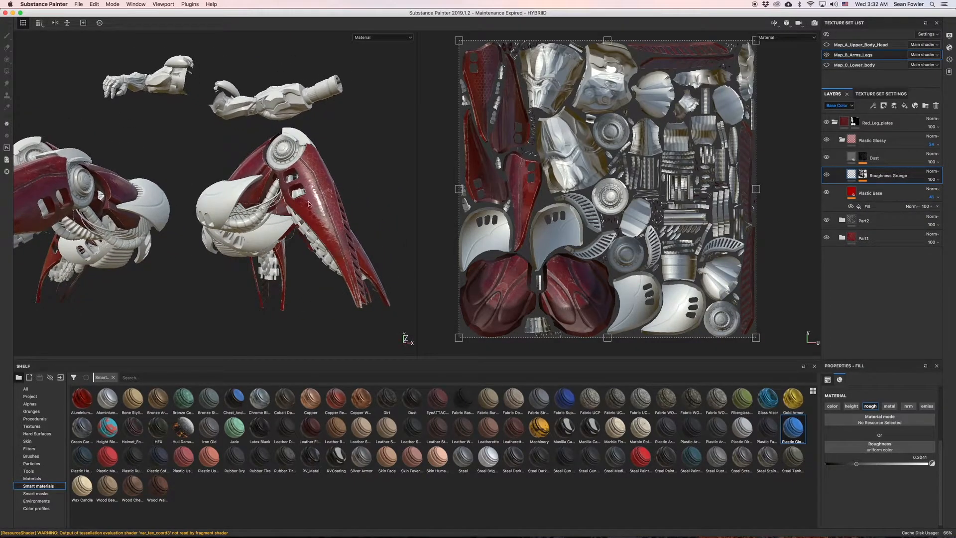
Switch the layer stack previews from Base Color to the Height channel
{"action": "left_click", "coordinate": [872, 141]}
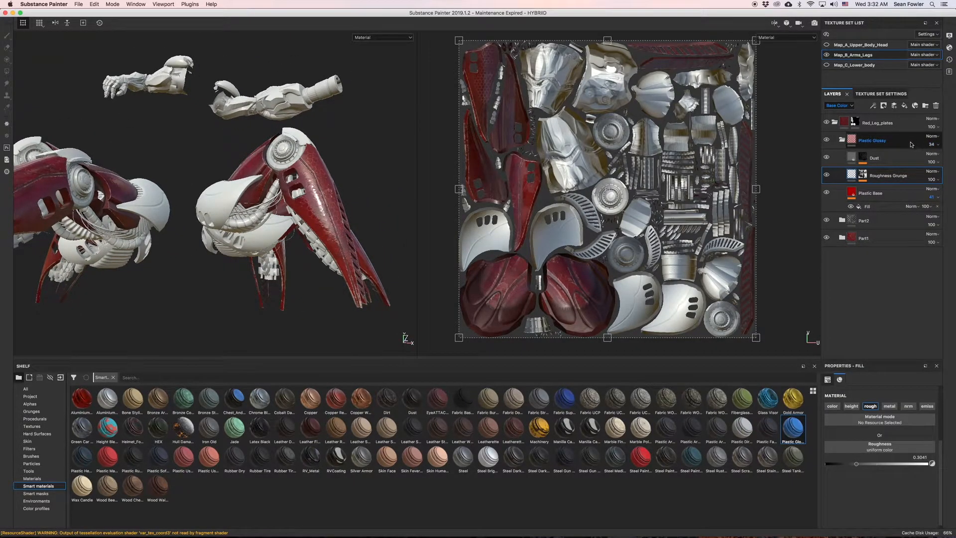
{"action": "left_click", "coordinate": [839, 106]}
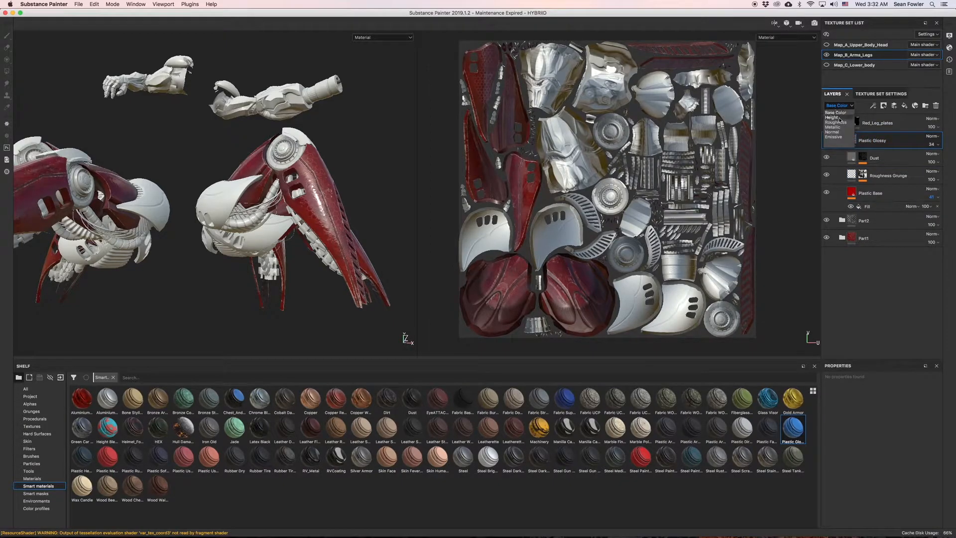
{"action": "left_click", "coordinate": [838, 112]}
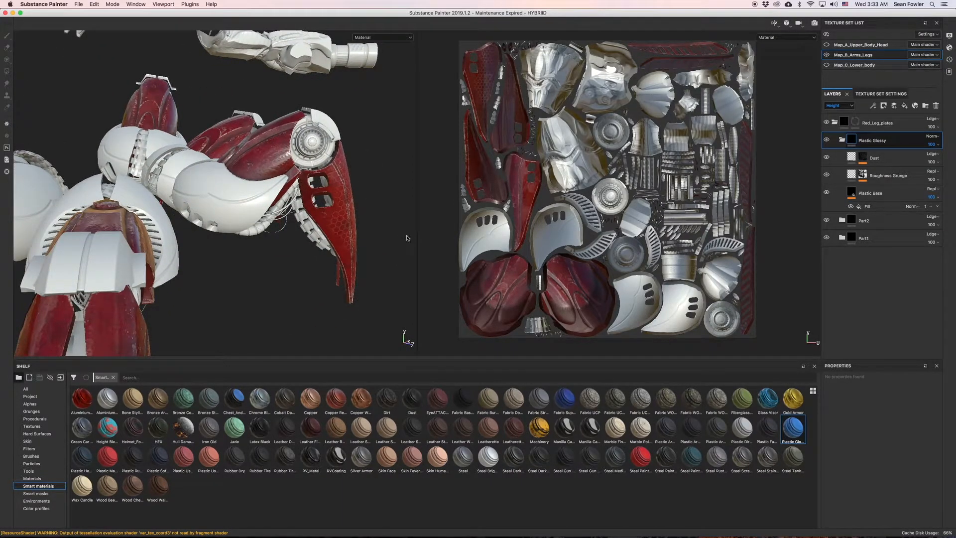
{"action": "left_click", "coordinate": [871, 193]}
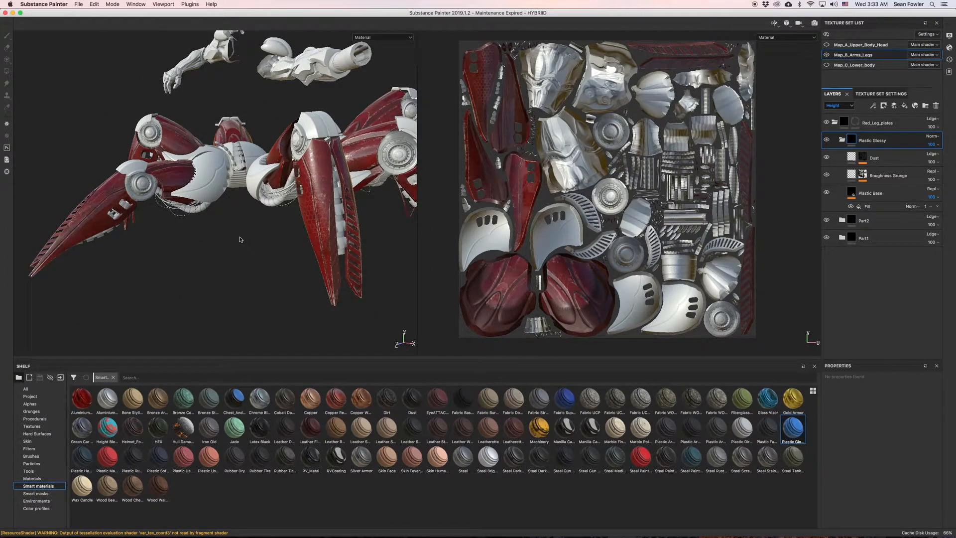
{"action": "mouse_move", "coordinate": [249, 259]}
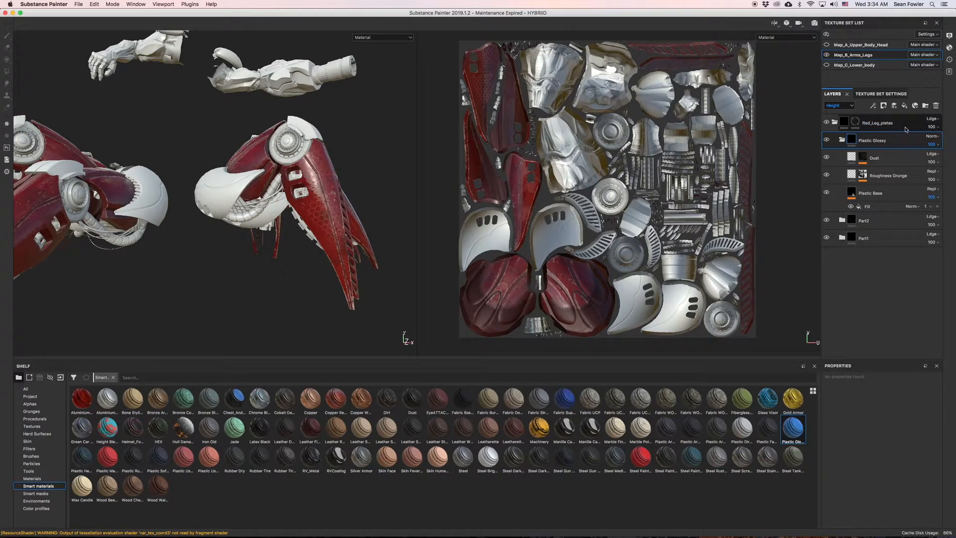
{"action": "mouse_move", "coordinate": [931, 140]}
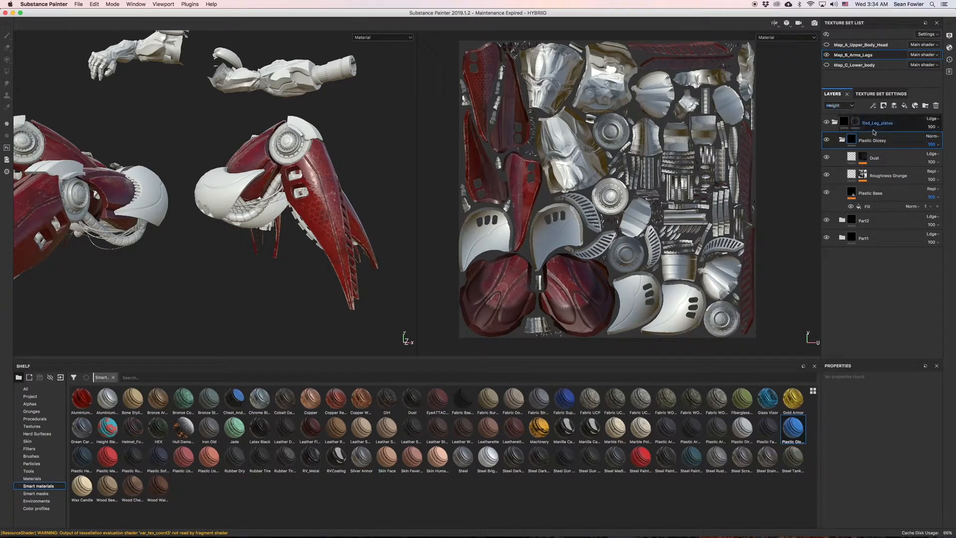
Add Fill layer 1 above Plastic Glossy, affecting only height, roughness and normal
{"action": "left_click", "coordinate": [842, 140]}
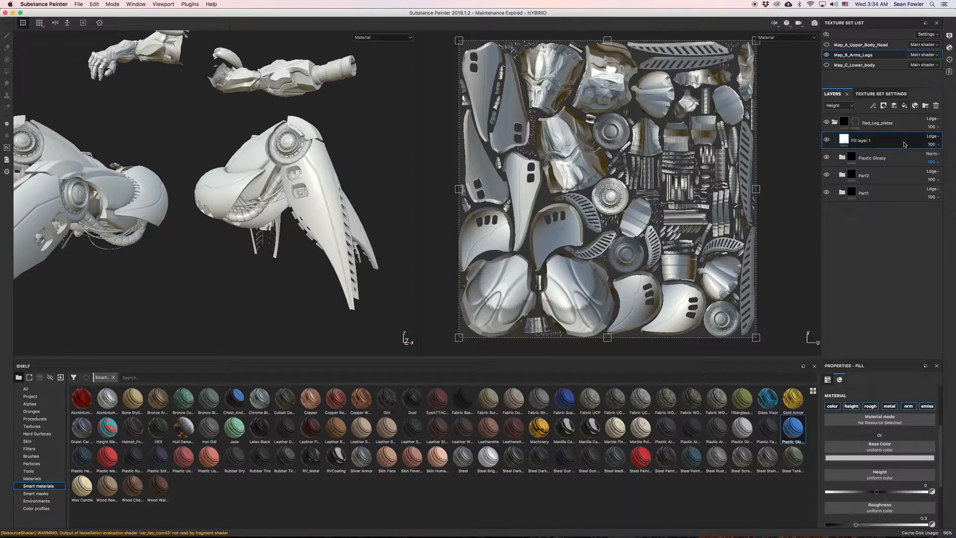
{"action": "left_click", "coordinate": [872, 158]}
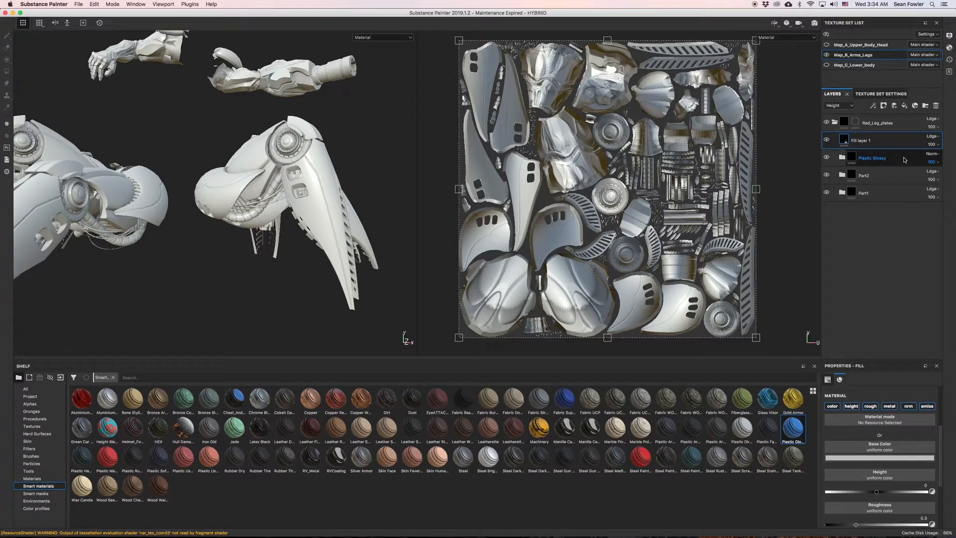
{"action": "left_click", "coordinate": [862, 140]}
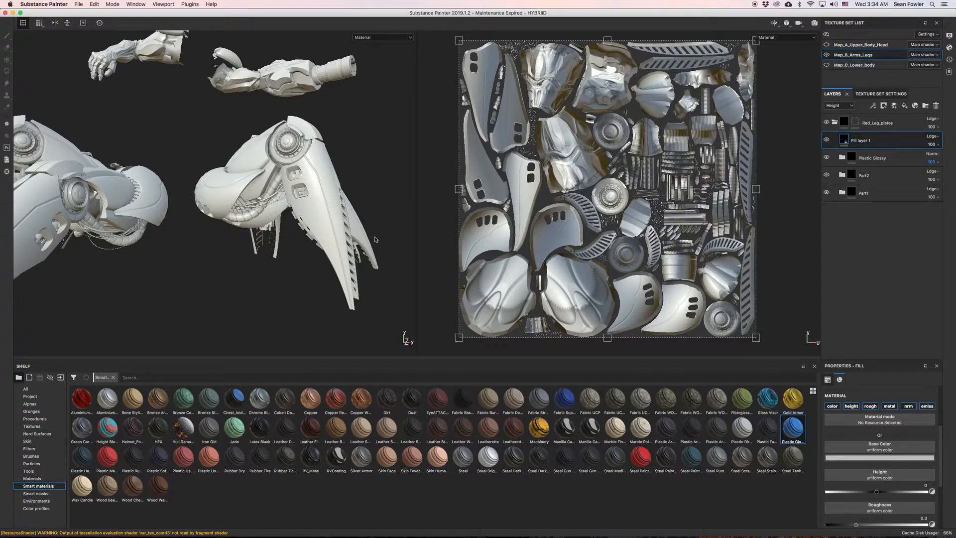
{"action": "left_click", "coordinate": [832, 406]}
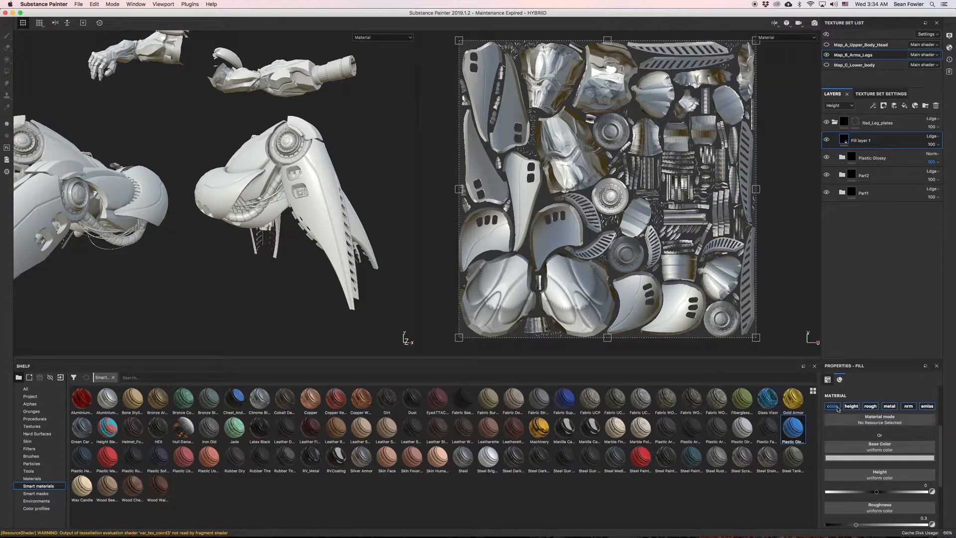
{"action": "left_click", "coordinate": [870, 407]}
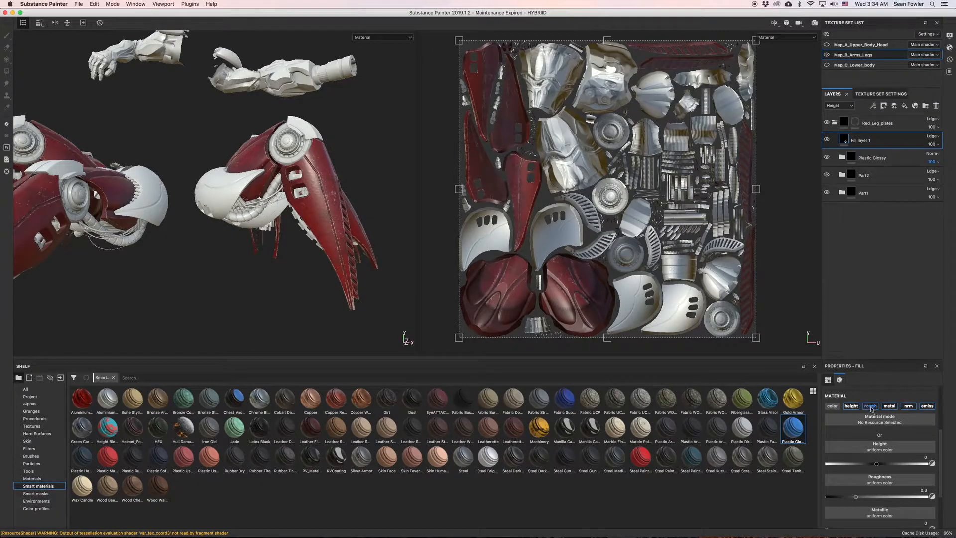
{"action": "left_click", "coordinate": [908, 405]}
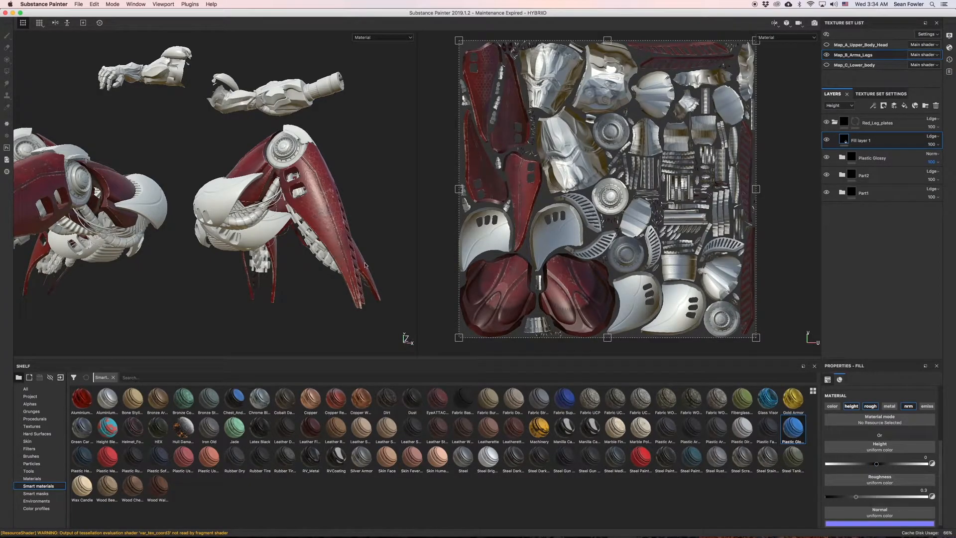
{"action": "mouse_move", "coordinate": [318, 199]}
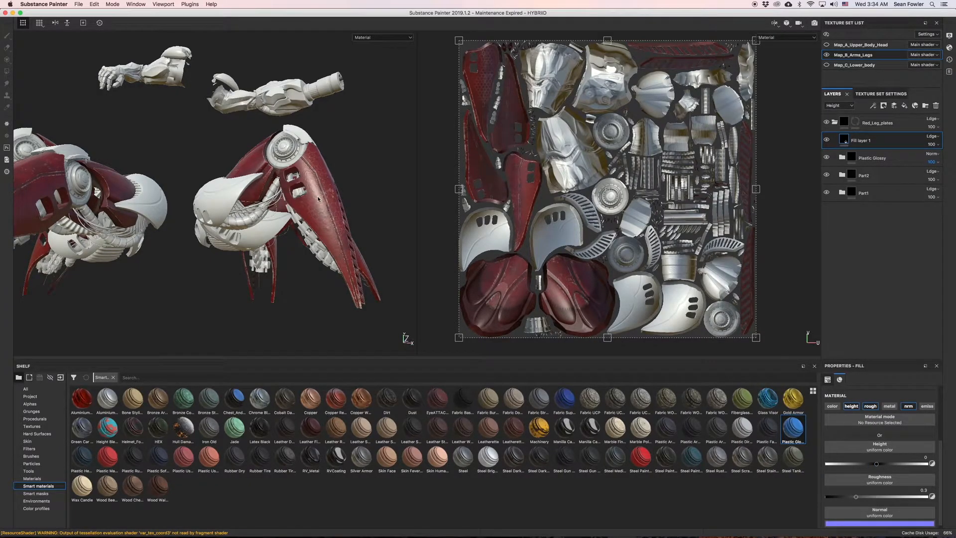
{"action": "mouse_move", "coordinate": [325, 216]}
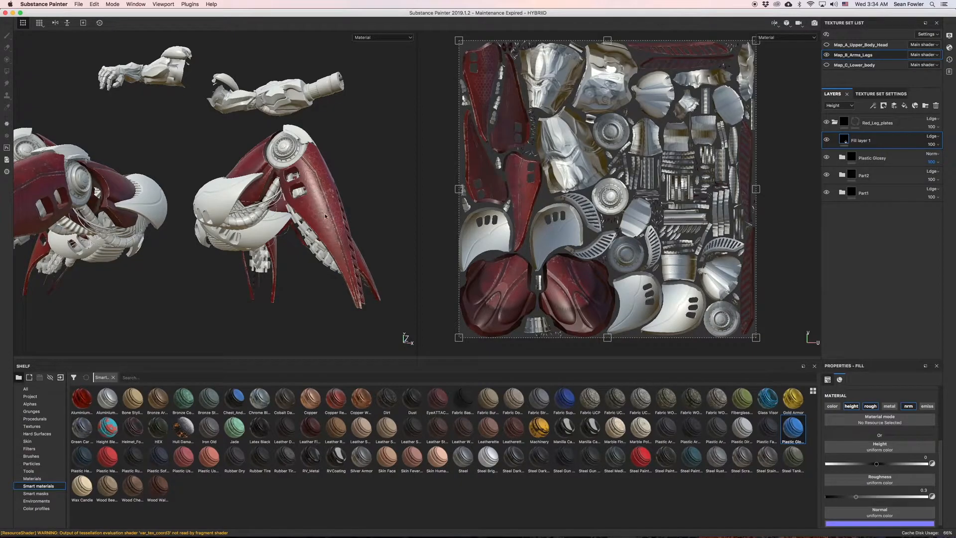
{"action": "left_click", "coordinate": [866, 140]}
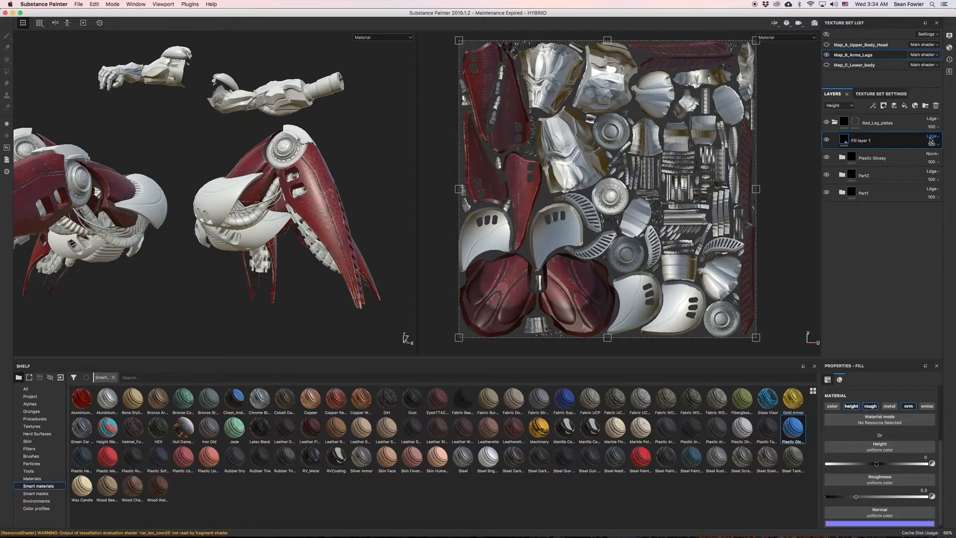
Set Fill layer 1's height blend mode to Normal
{"action": "left_click", "coordinate": [931, 136]}
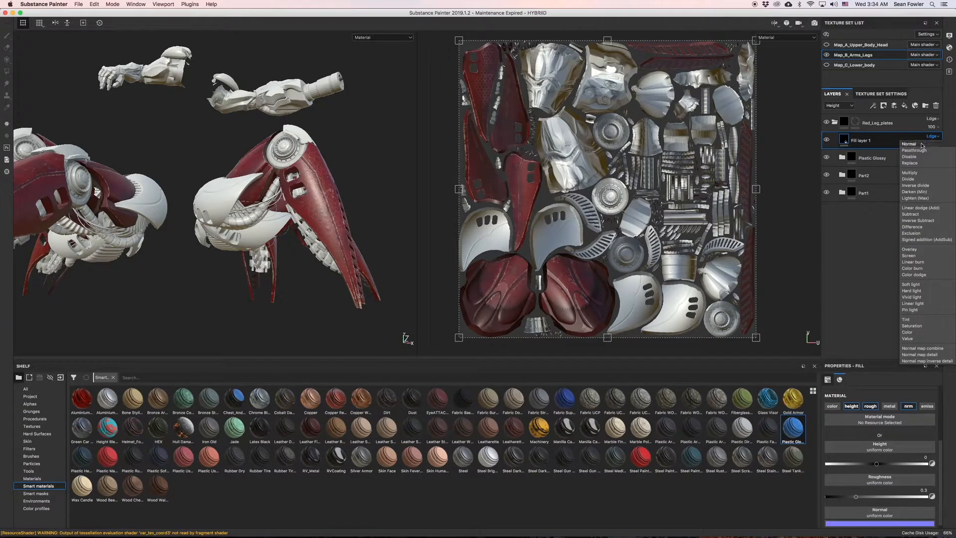
{"action": "left_click", "coordinate": [909, 143]}
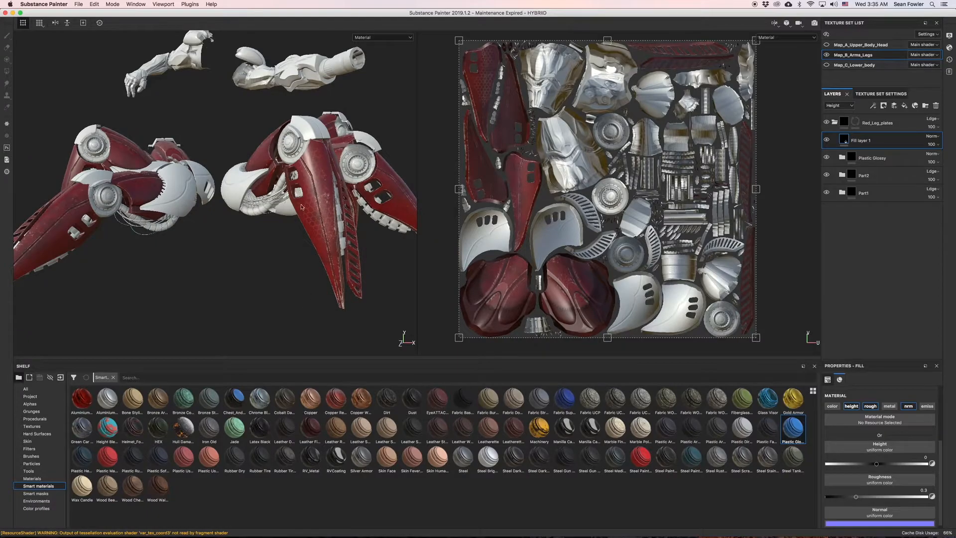
{"action": "mouse_move", "coordinate": [311, 267]}
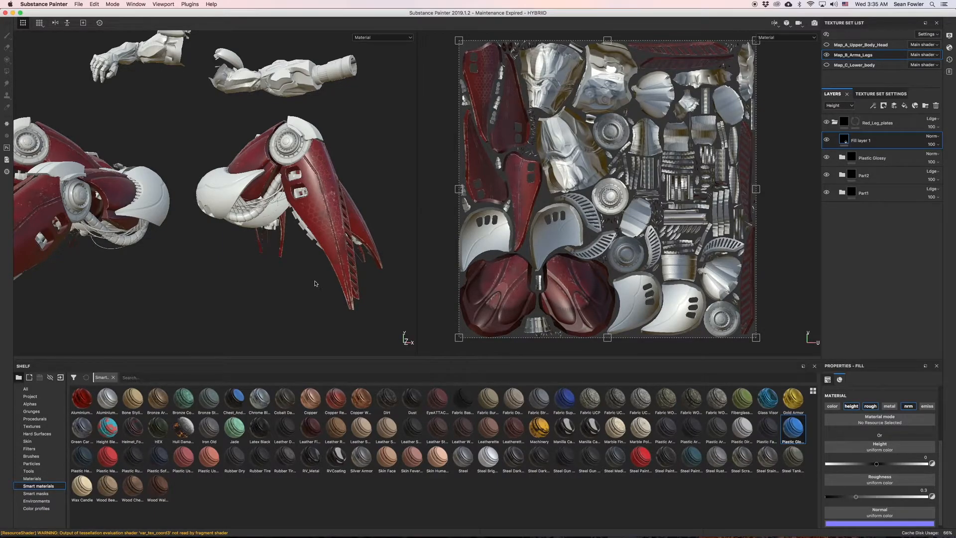
{"action": "mouse_move", "coordinate": [867, 442]}
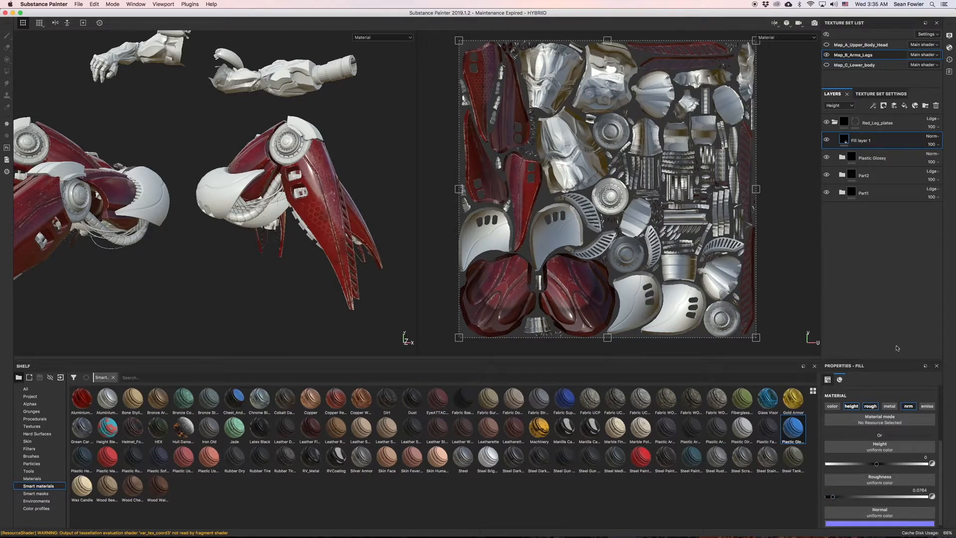
Preview the Roughness channel in the layer stack and select Fill layer 1
{"action": "left_click", "coordinate": [838, 105]}
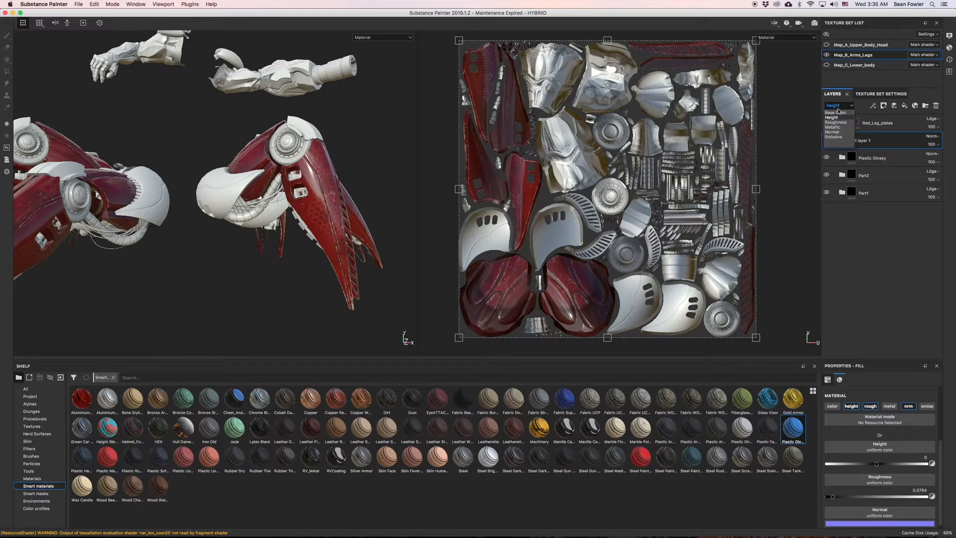
{"action": "left_click", "coordinate": [836, 122]}
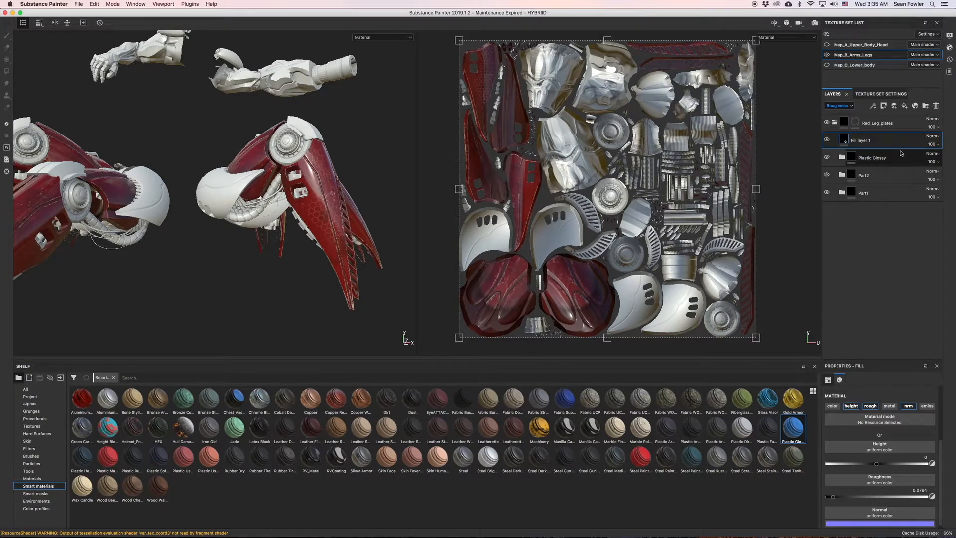
{"action": "left_click", "coordinate": [872, 141]}
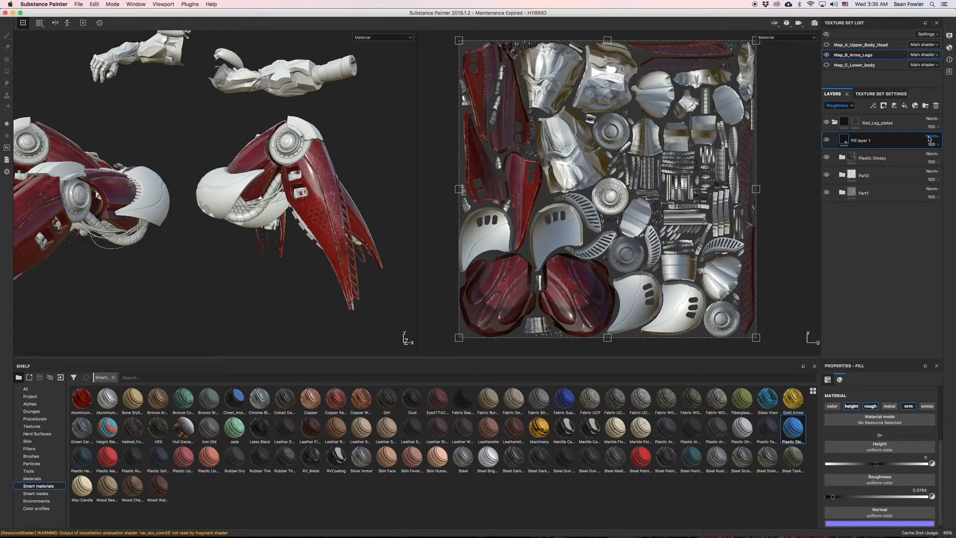
{"action": "mouse_move", "coordinate": [931, 136]}
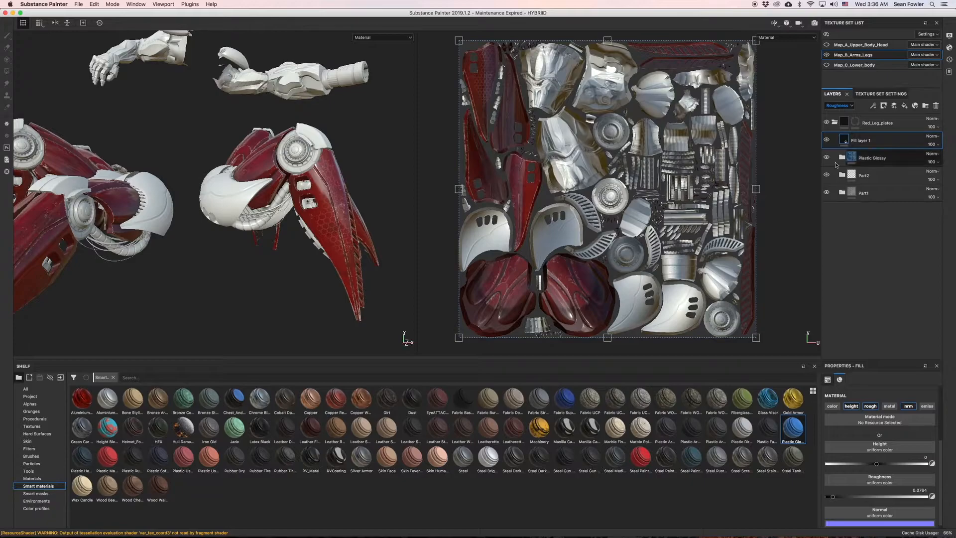
{"action": "left_click", "coordinate": [872, 140]}
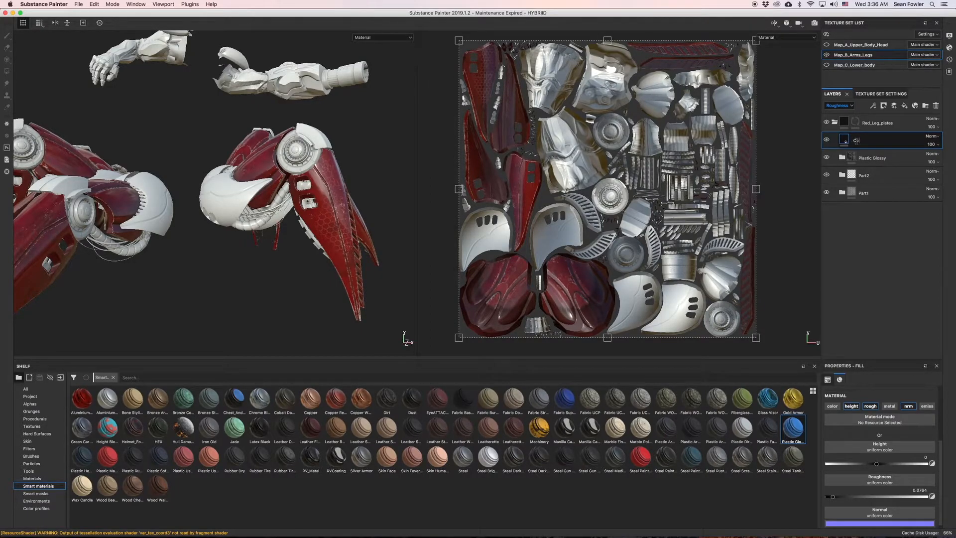
Rename Fill layer 1 by typing 'Control', making it Control_Layer
{"action": "type", "text": "Control_Layer"}
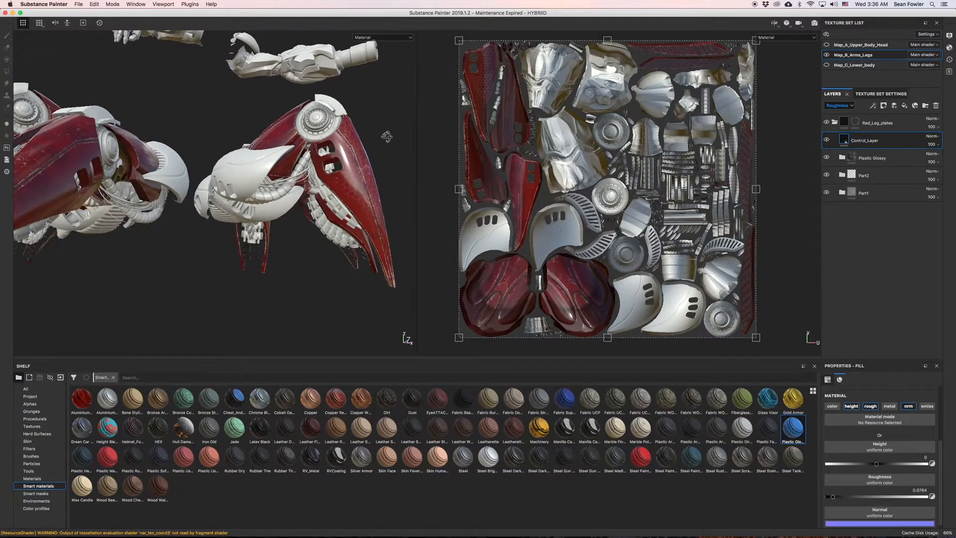
Preview the Normal channel and set Control_Layer's normal blend mode to Normal
{"action": "left_click", "coordinate": [839, 105]}
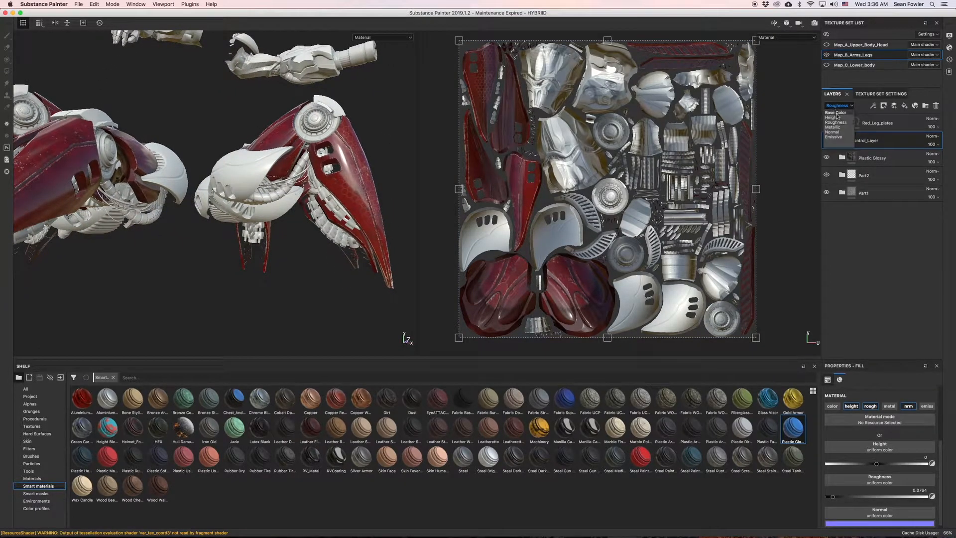
{"action": "left_click", "coordinate": [834, 131]}
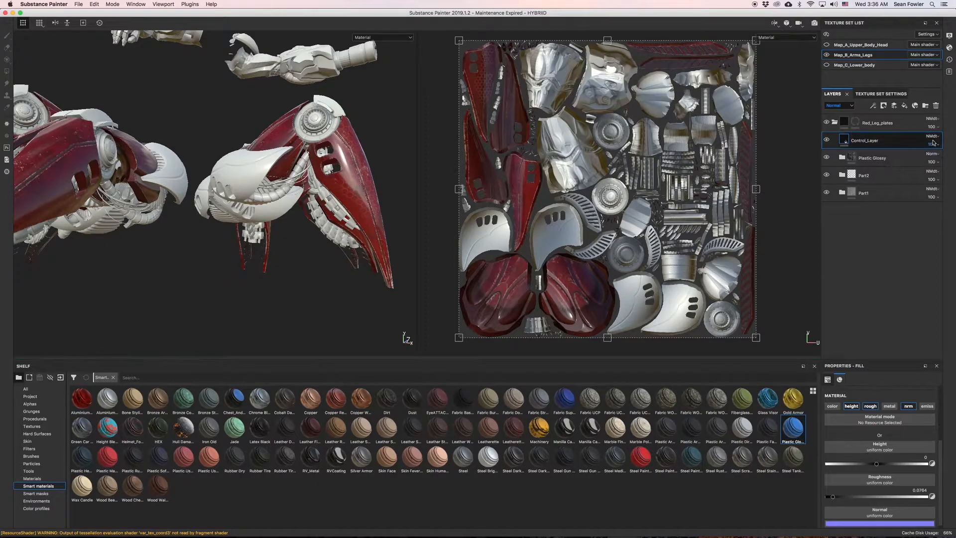
{"action": "left_click", "coordinate": [931, 135]}
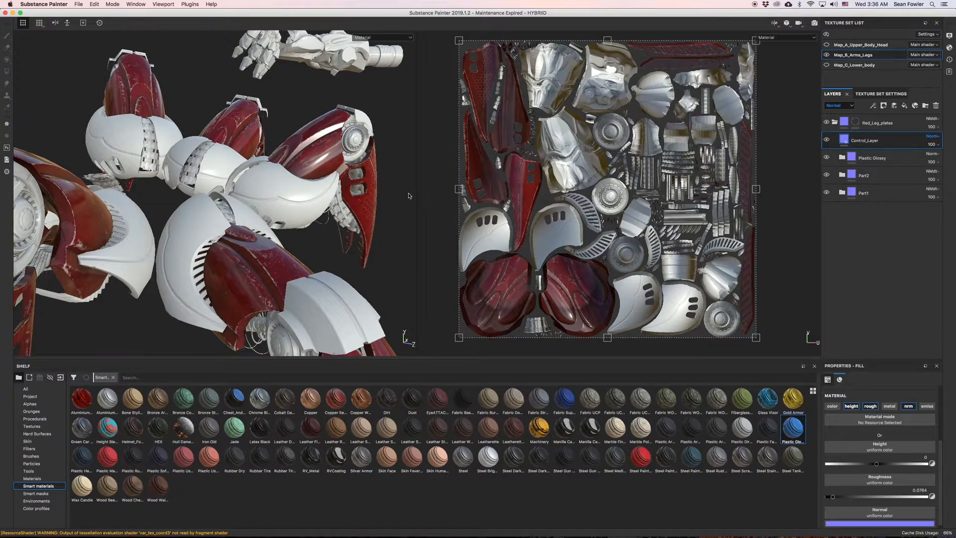
{"action": "left_click", "coordinate": [931, 139]}
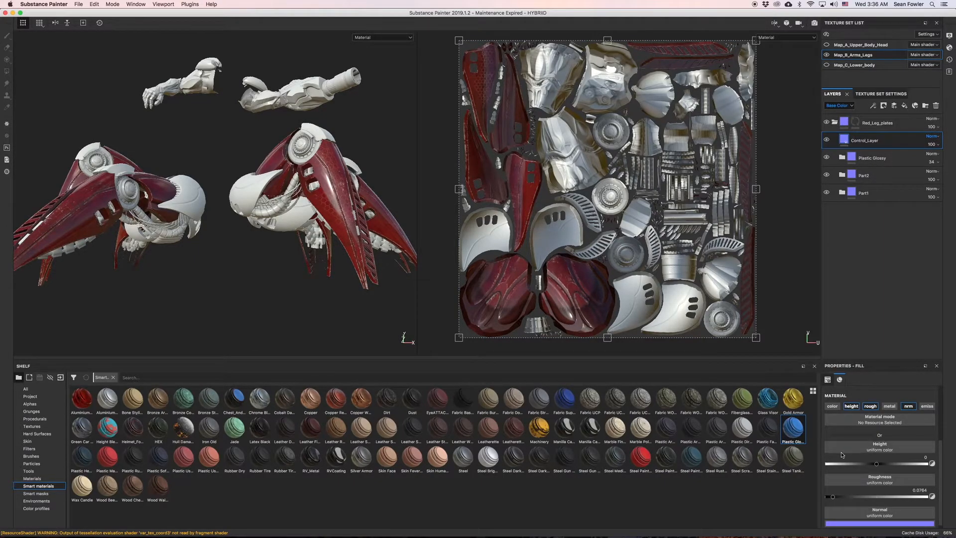
{"action": "left_click", "coordinate": [907, 405]}
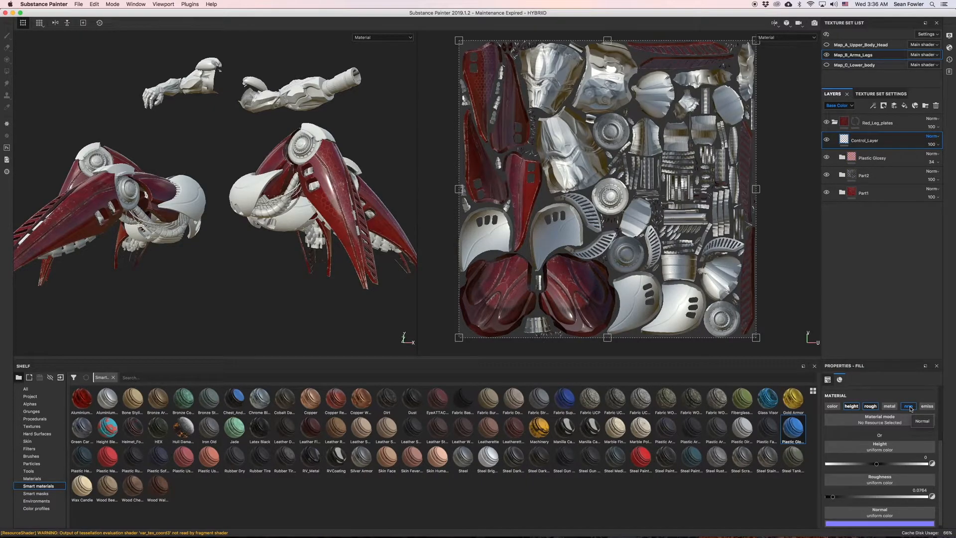
Cycle the layer stack preview through the other channels and reselect Control_Layer
{"action": "left_click", "coordinate": [839, 105]}
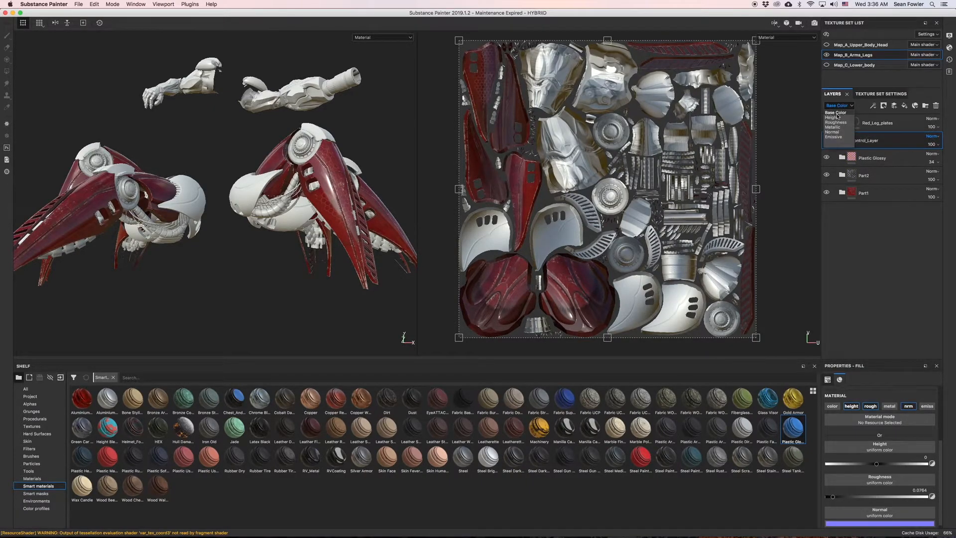
{"action": "left_click", "coordinate": [836, 117]}
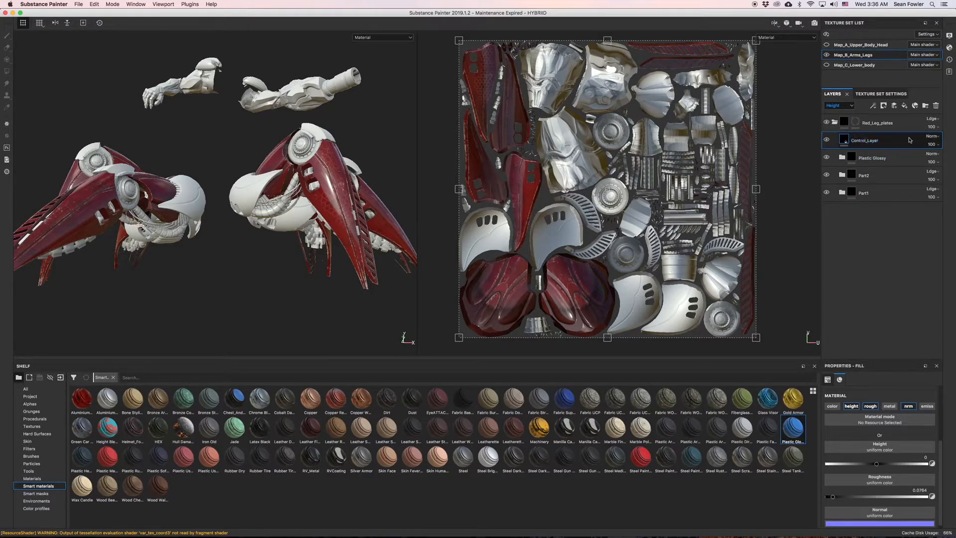
{"action": "left_click", "coordinate": [872, 157]}
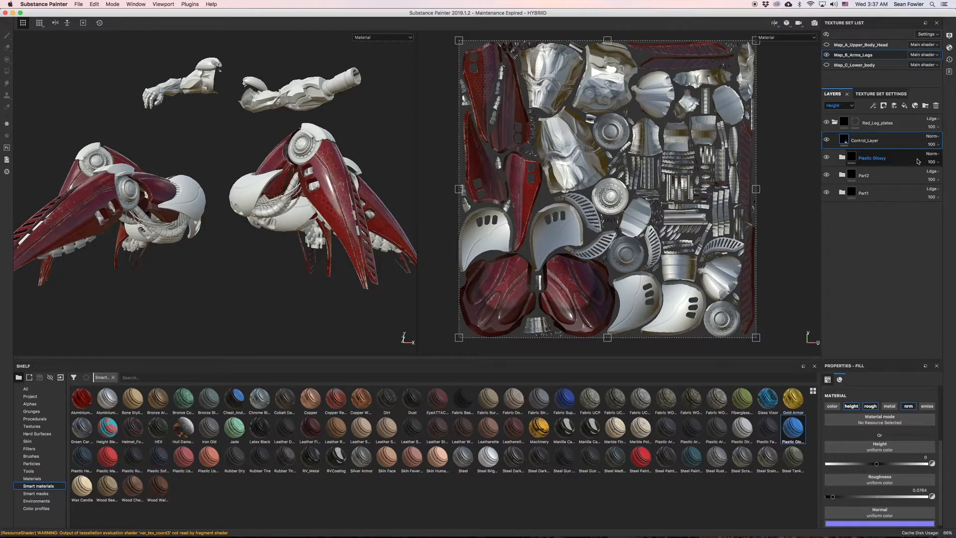
{"action": "left_click", "coordinate": [864, 141]}
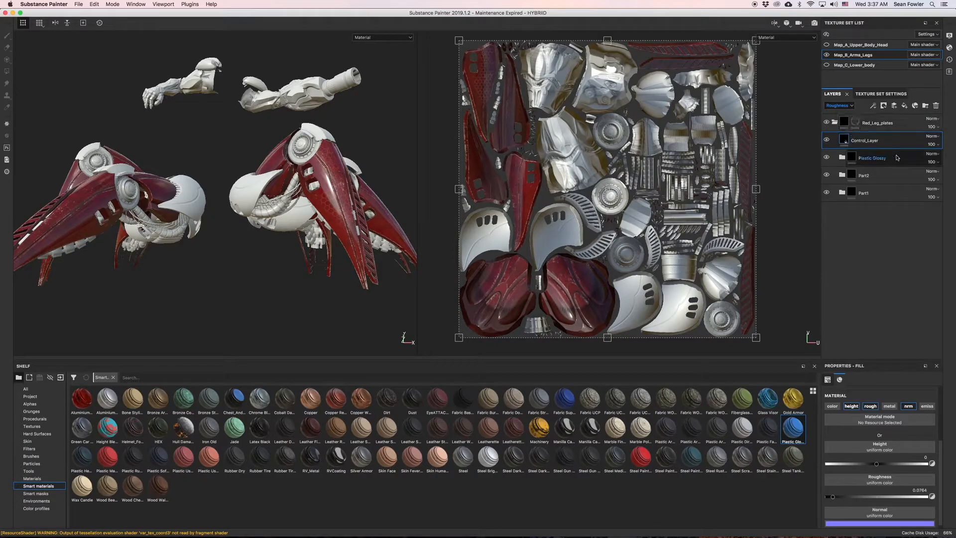
{"action": "left_click", "coordinate": [864, 140]}
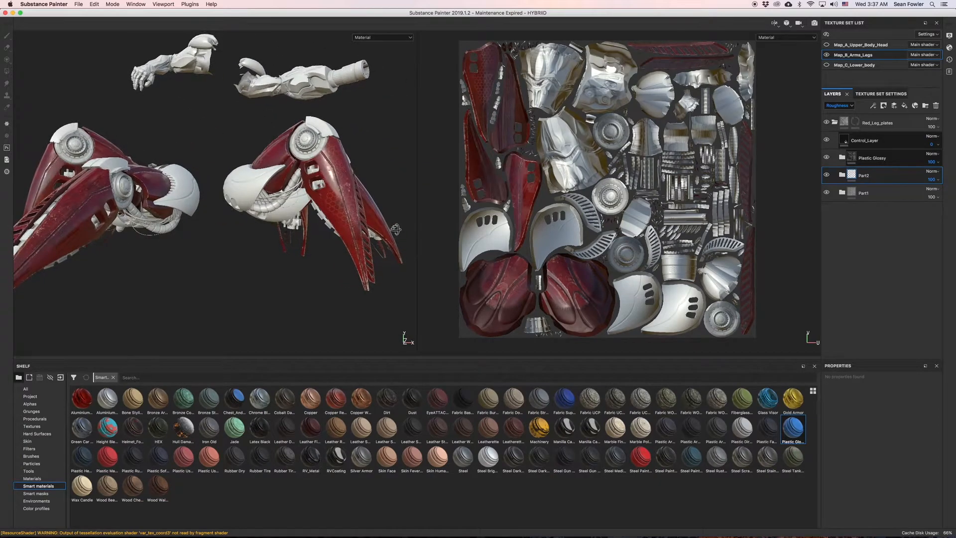
Switch the layer stack preview to Height, then settle on the Normal channel
{"action": "left_click", "coordinate": [840, 105]}
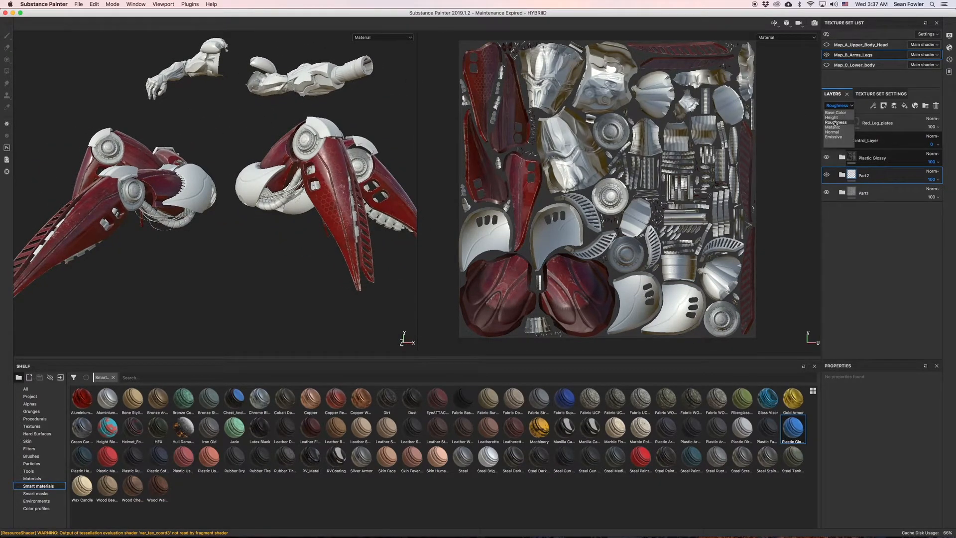
{"action": "left_click", "coordinate": [833, 129]}
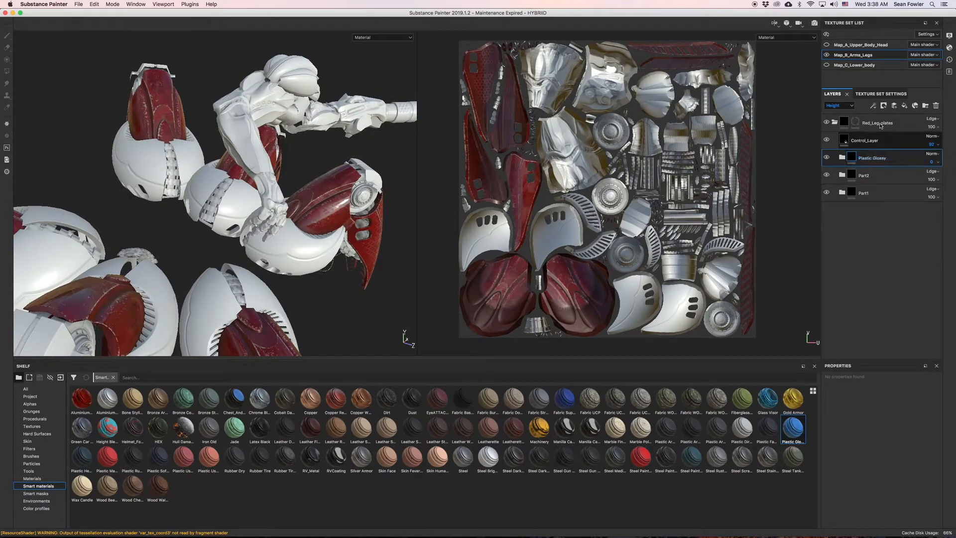
{"action": "left_click", "coordinate": [837, 105]}
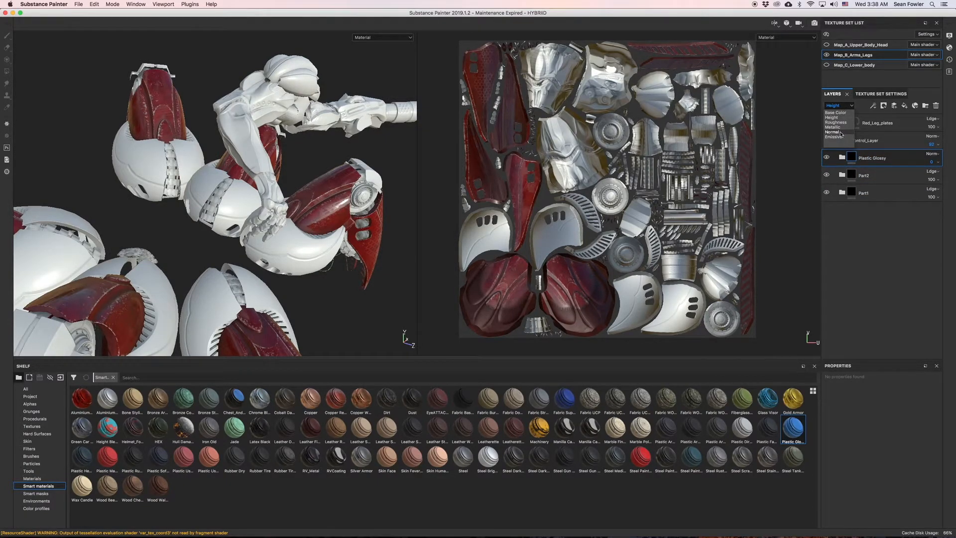
{"action": "left_click", "coordinate": [833, 132]}
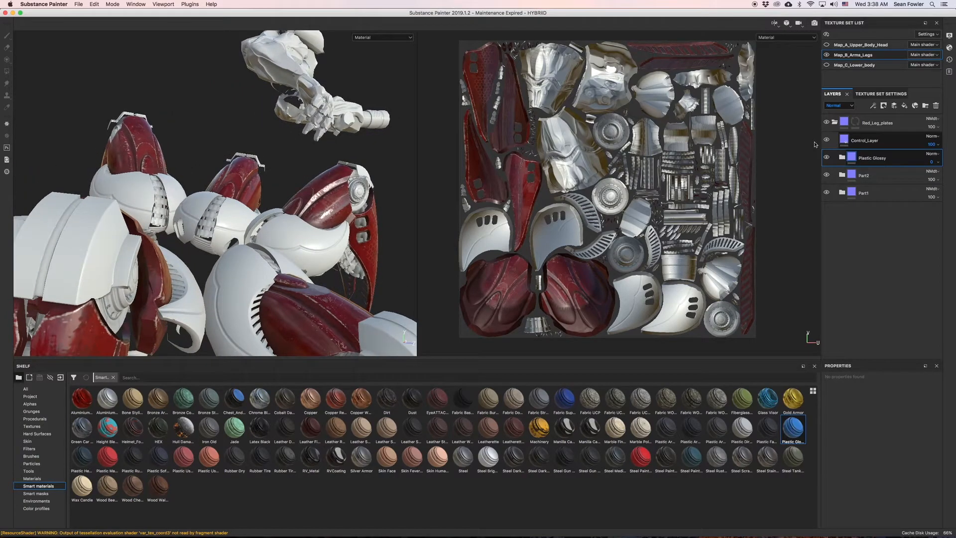
Try a different layer opacity, then select Control_Layer to show its fill properties
{"action": "left_click", "coordinate": [826, 139]}
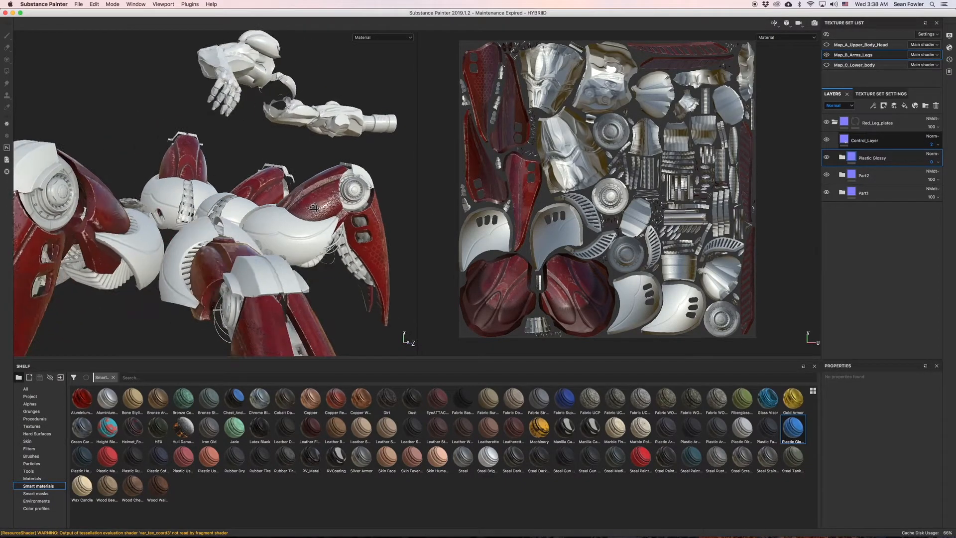
{"action": "left_click_drag", "start_coordinate": [244, 214], "coordinate": [213, 183]}
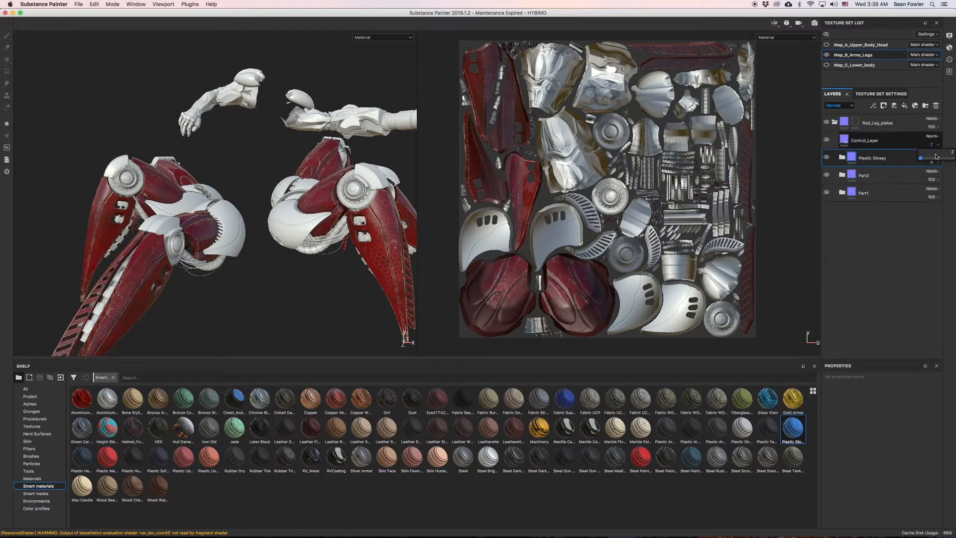
{"action": "left_click", "coordinate": [866, 141]}
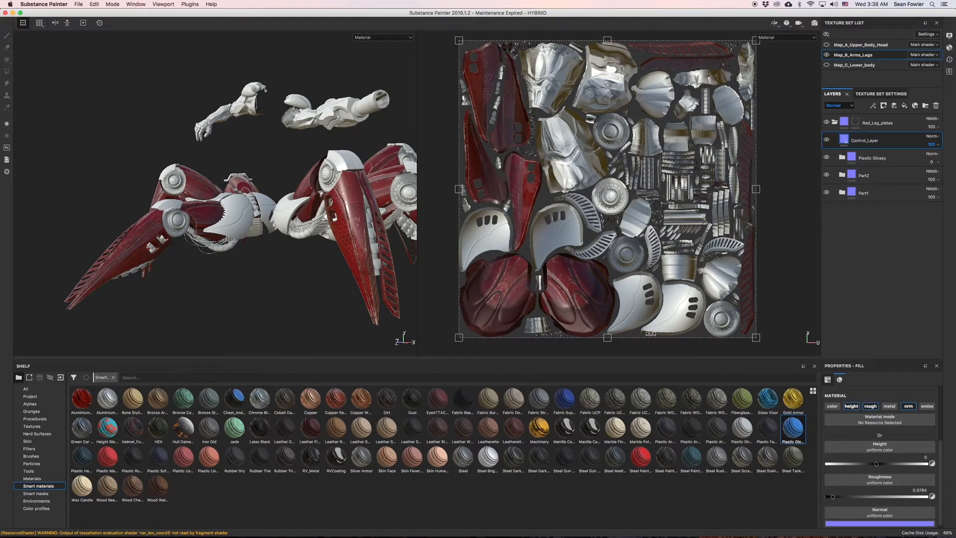
Open Part1, duplicate and discard HexPattern_Mask, then reselect Control_Layer
{"action": "left_click", "coordinate": [863, 193]}
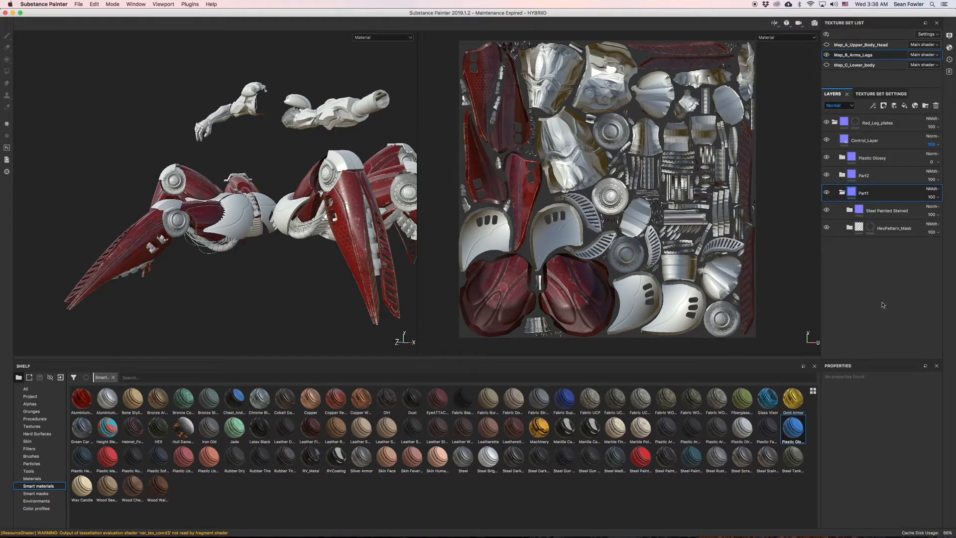
{"action": "left_click", "coordinate": [894, 227]}
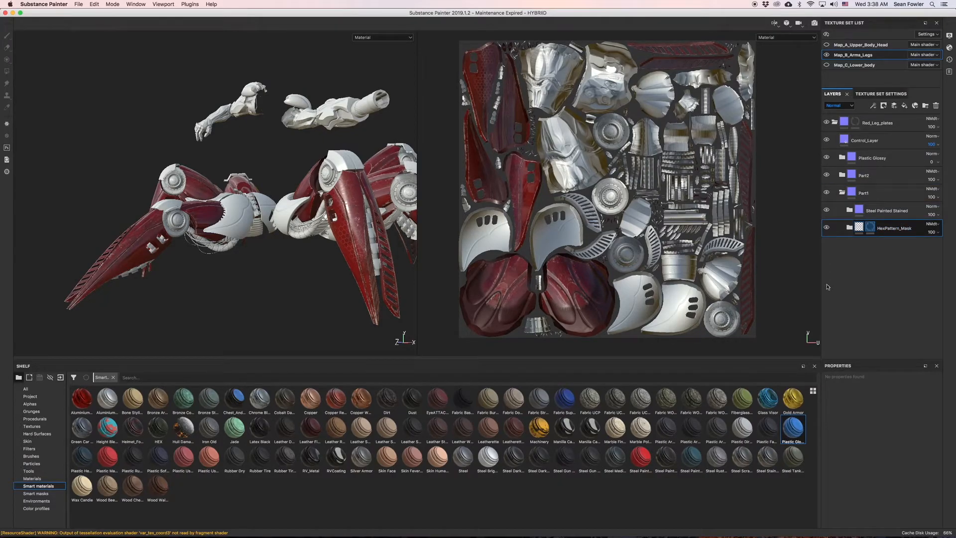
{"action": "left_click", "coordinate": [6, 35]}
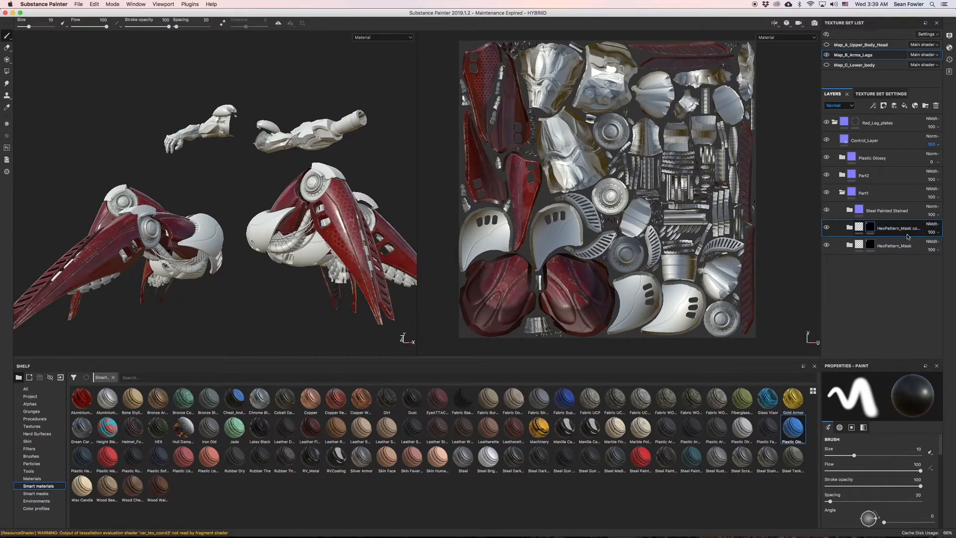
{"action": "mouse_move", "coordinate": [878, 237]}
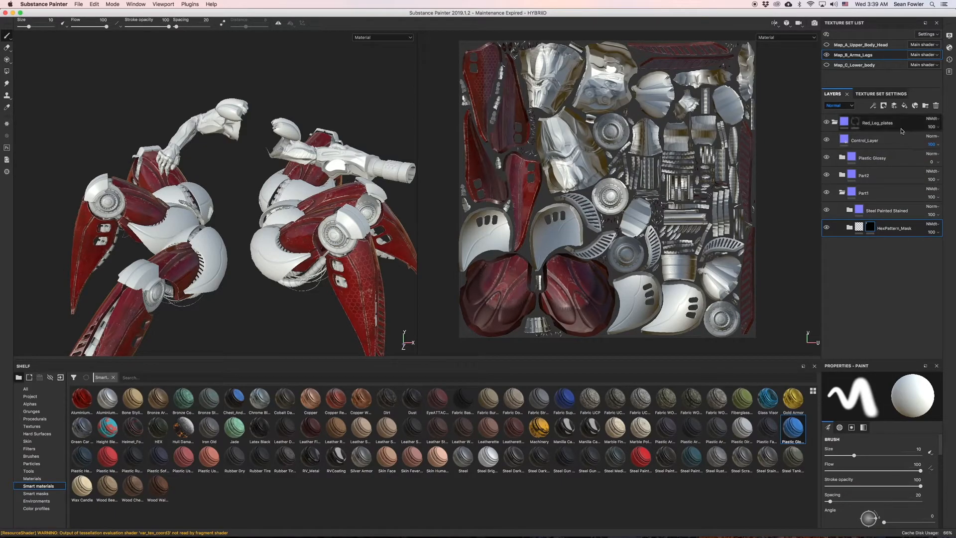
{"action": "left_click", "coordinate": [864, 139]}
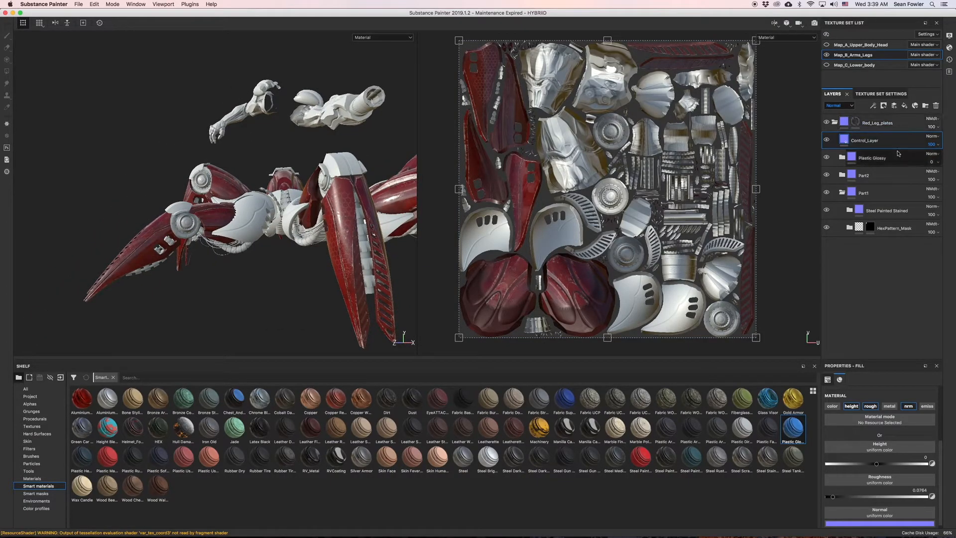
{"action": "mouse_move", "coordinate": [888, 144]}
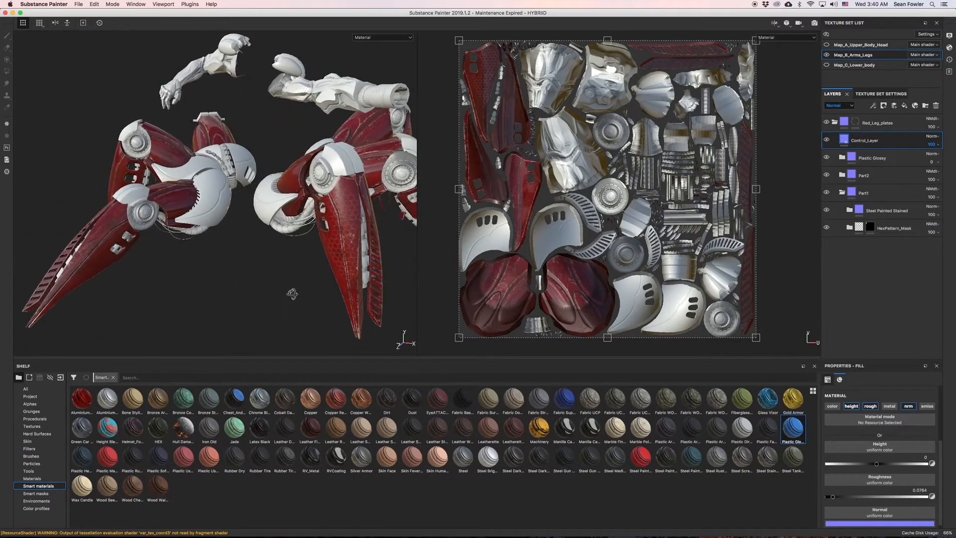
Select Plastic Glossy and drop the Dirt smart material above Control_Layer
{"action": "left_click", "coordinate": [872, 158]}
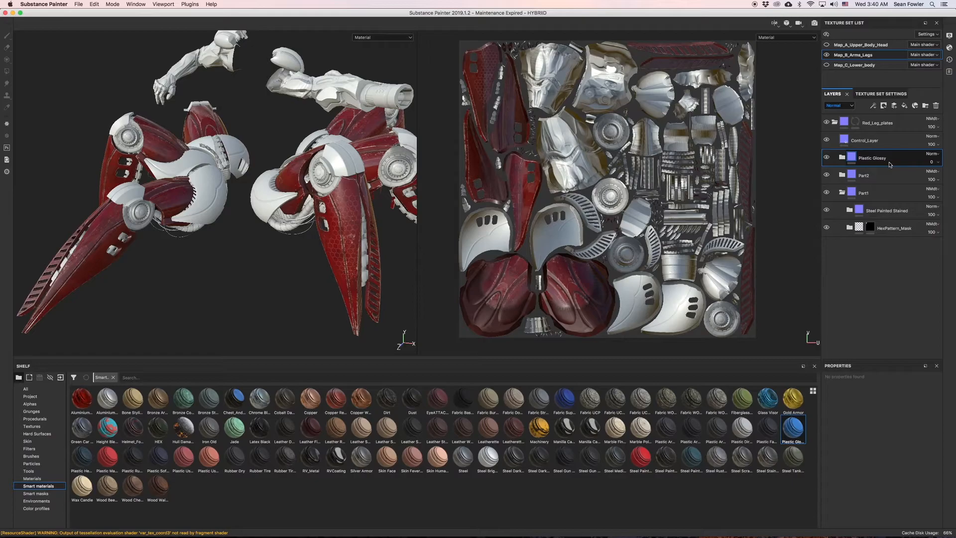
{"action": "left_click_drag", "start_coordinate": [244, 183], "coordinate": [214, 244]}
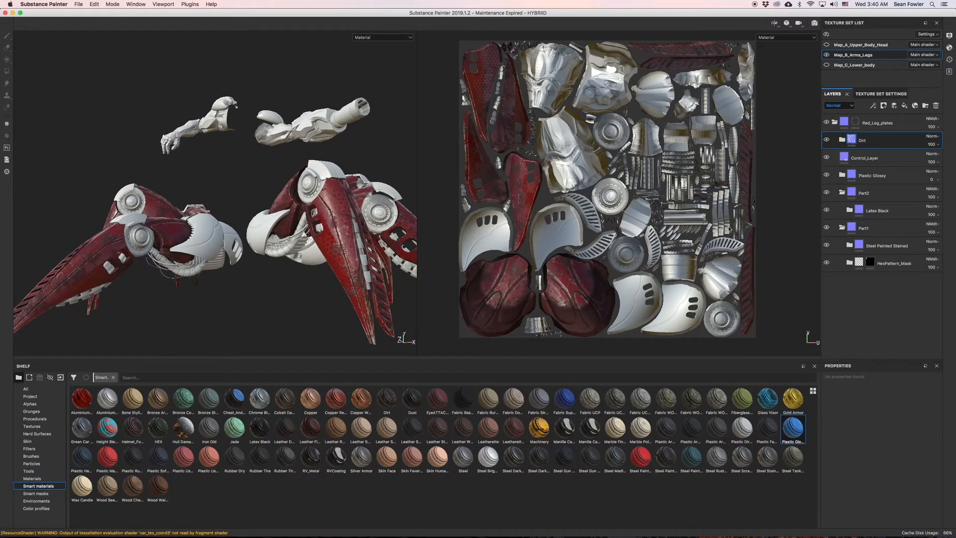
Preview the Height channel in the layer stack and expand the Dirt folder
{"action": "left_click", "coordinate": [878, 140]}
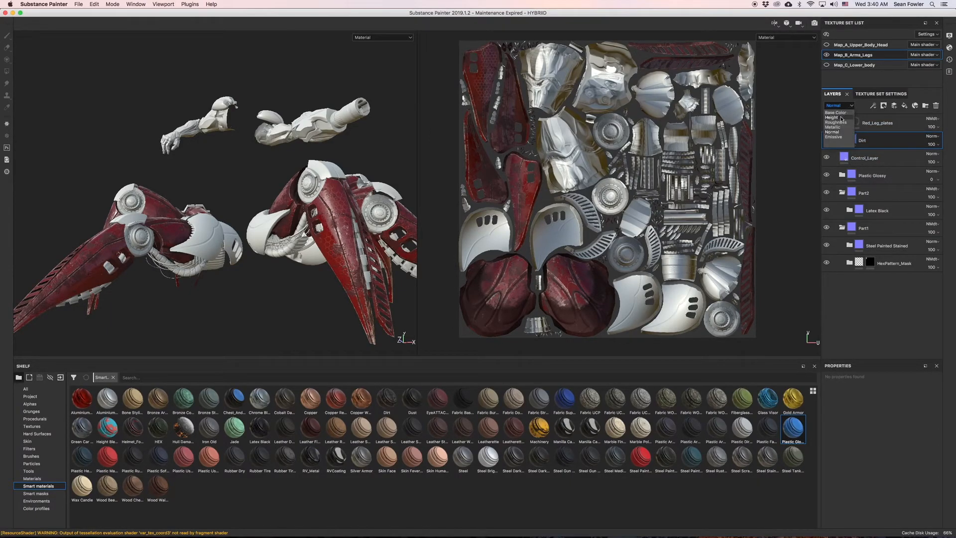
{"action": "left_click", "coordinate": [839, 112]}
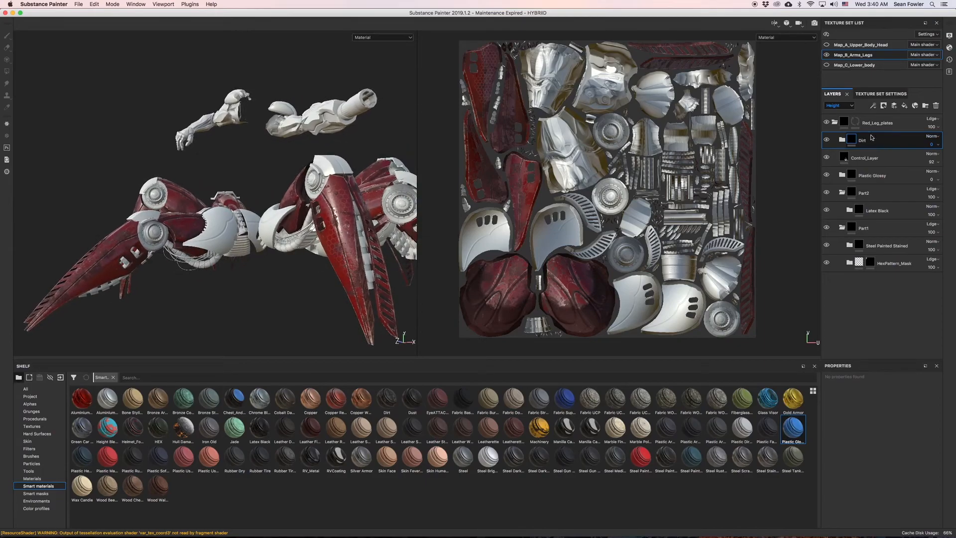
{"action": "left_click", "coordinate": [835, 139]}
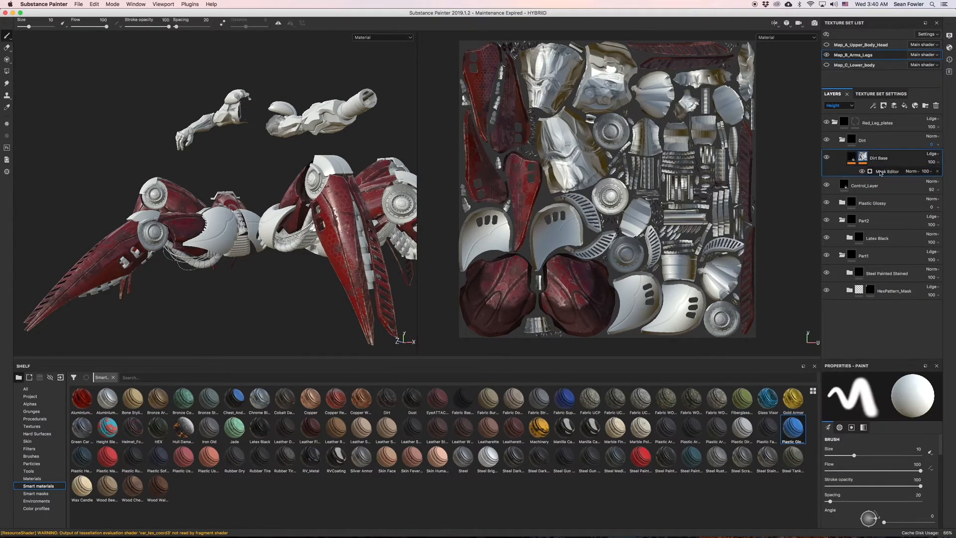
Show the Dirt Base Mask Editor settings, then collapse the Dirt folder
{"action": "left_click", "coordinate": [863, 140]}
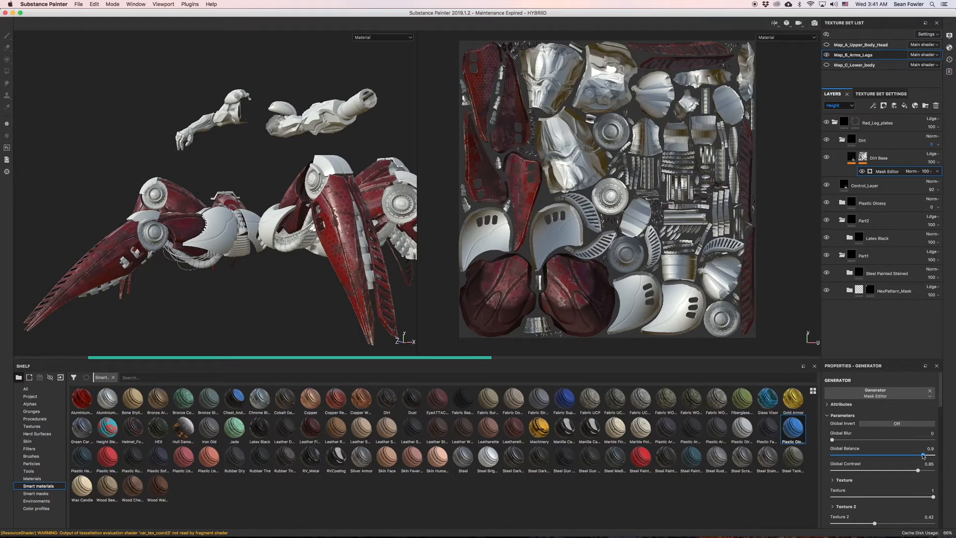
{"action": "left_click", "coordinate": [828, 138]}
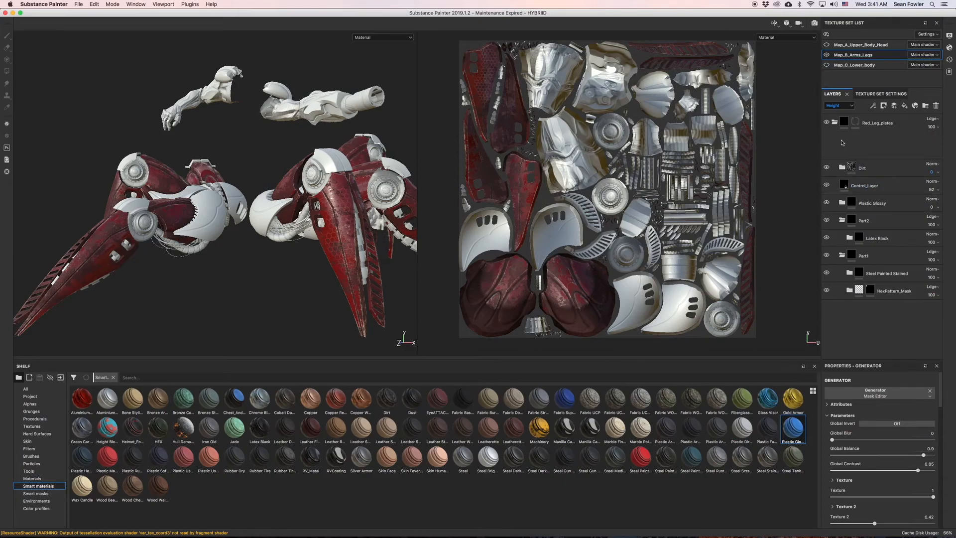
Place Control_Layer above Dirt, directly under Red_Leg_plates, with its fill properties open
{"action": "left_click", "coordinate": [862, 140]}
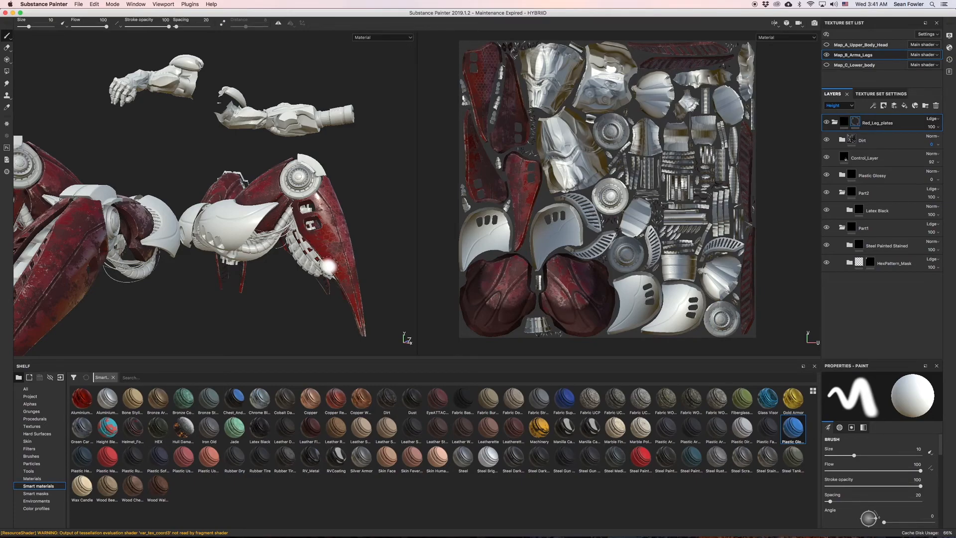
{"action": "left_click", "coordinate": [863, 157]}
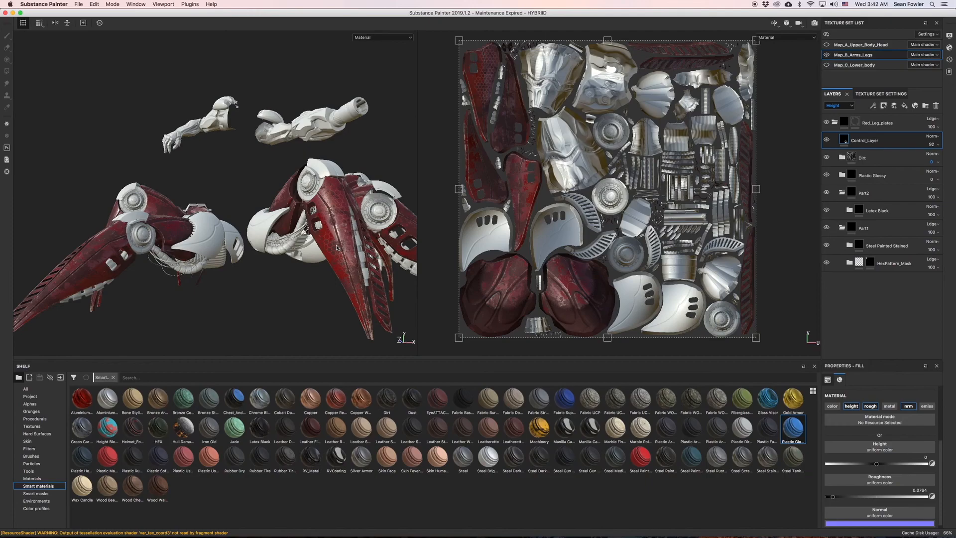
{"action": "left_click", "coordinate": [877, 123]}
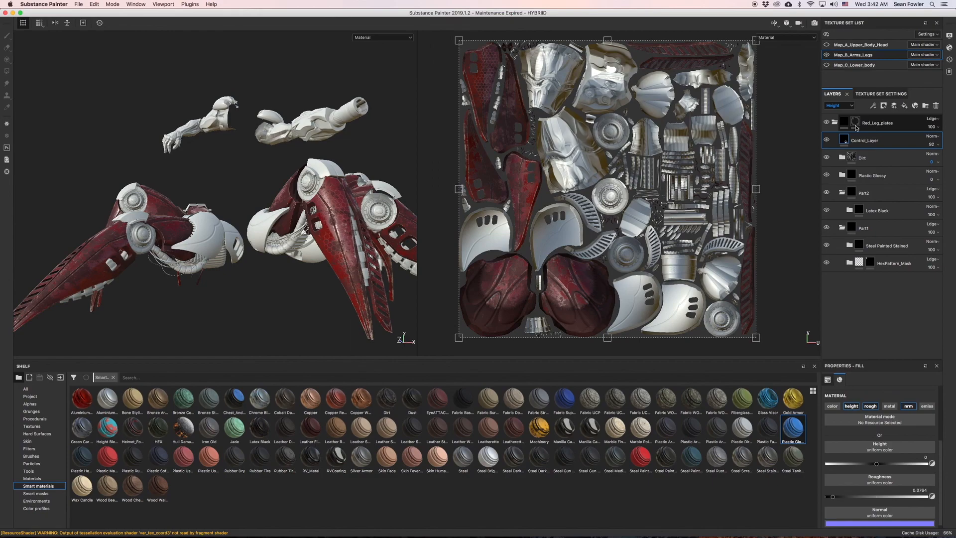
{"action": "left_click", "coordinate": [864, 140]}
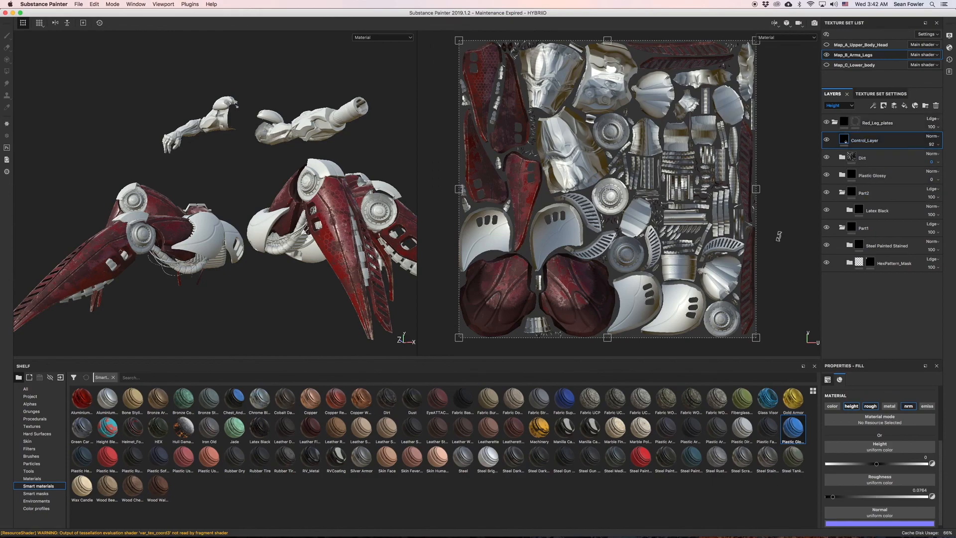